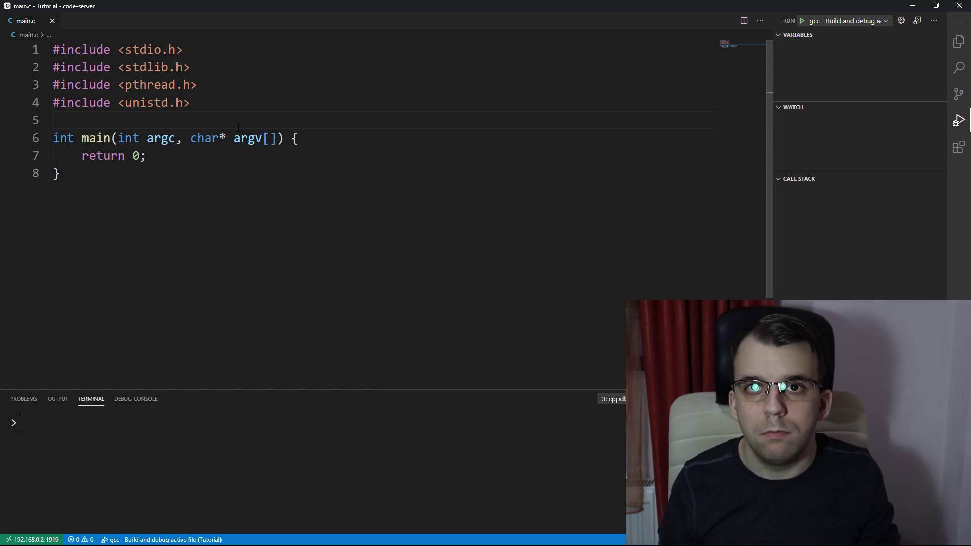
# - Declare a global int array of size 10 named primes with an empty initializer
pyautogui.write('int')
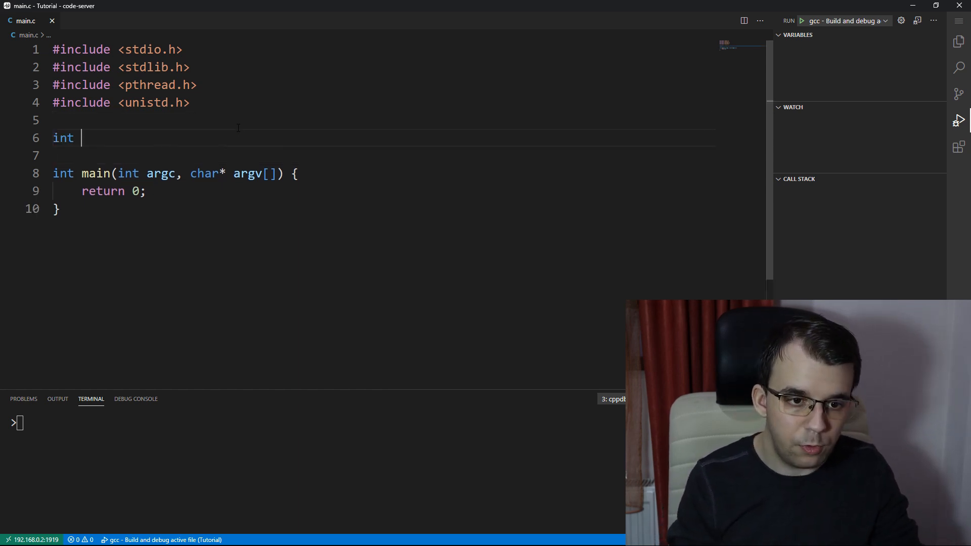
pyautogui.write('arr[10]')
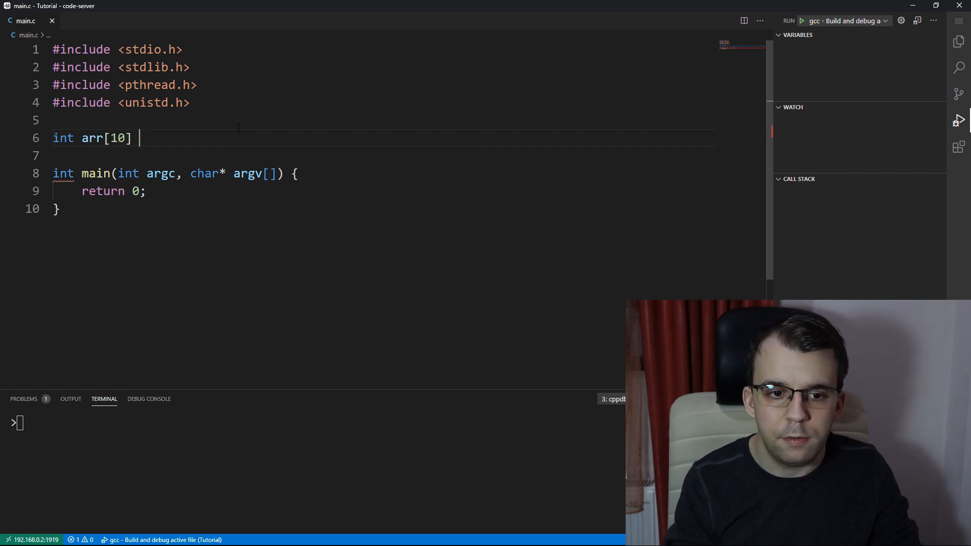
pyautogui.write('= {}')
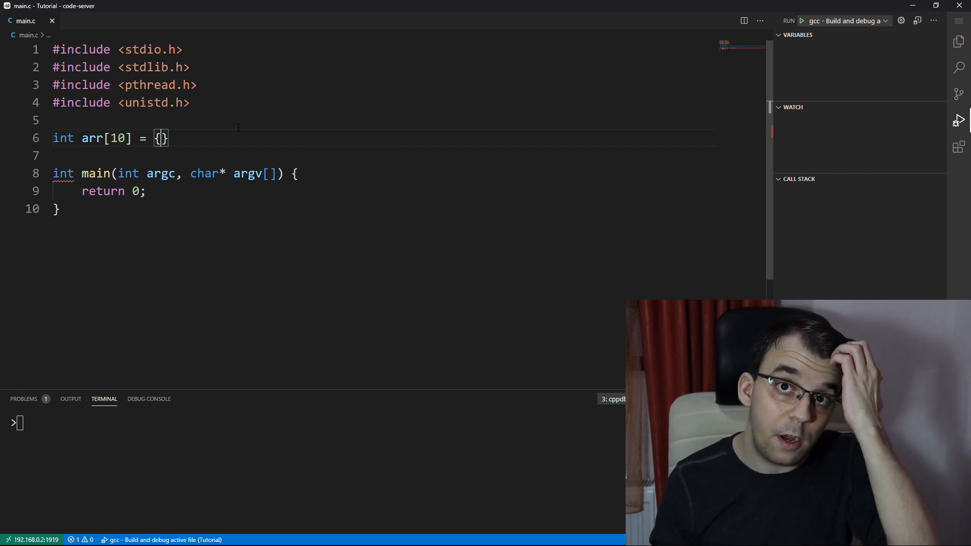
pyautogui.doubleClick(92, 138)
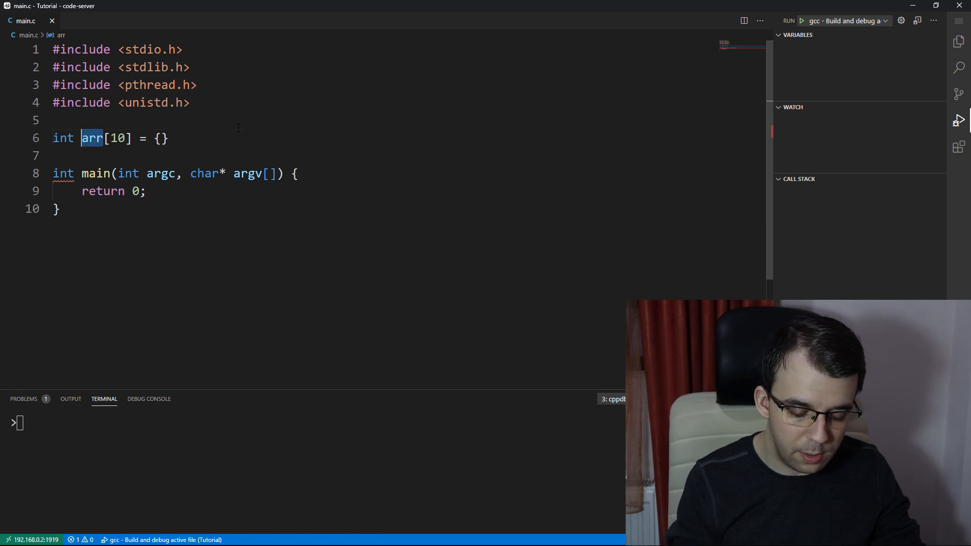
pyautogui.write('primes')
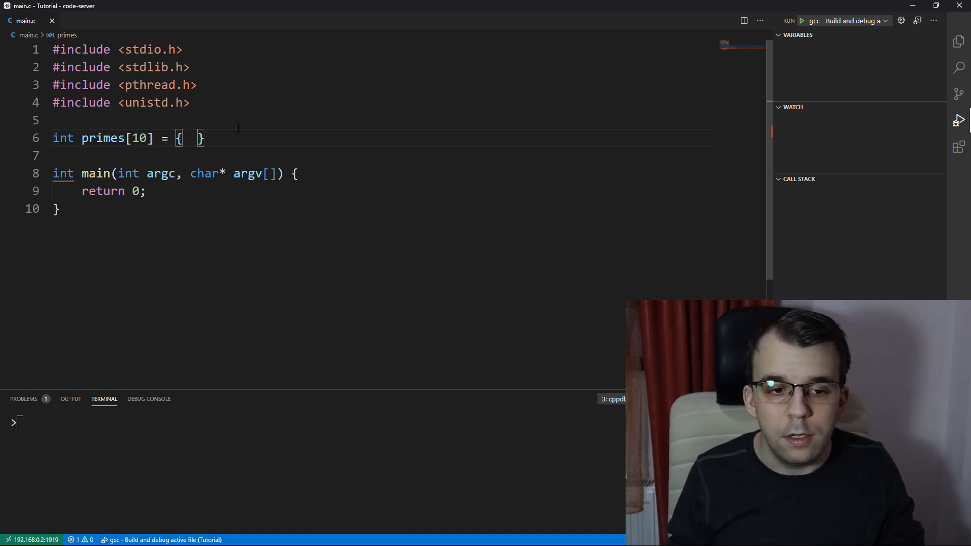
# - Fill the initializer with the first ten primes: 2, 3, 5, 7, 11, 13, 17, 19, 23, 29
pyautogui.write('2, 3,')
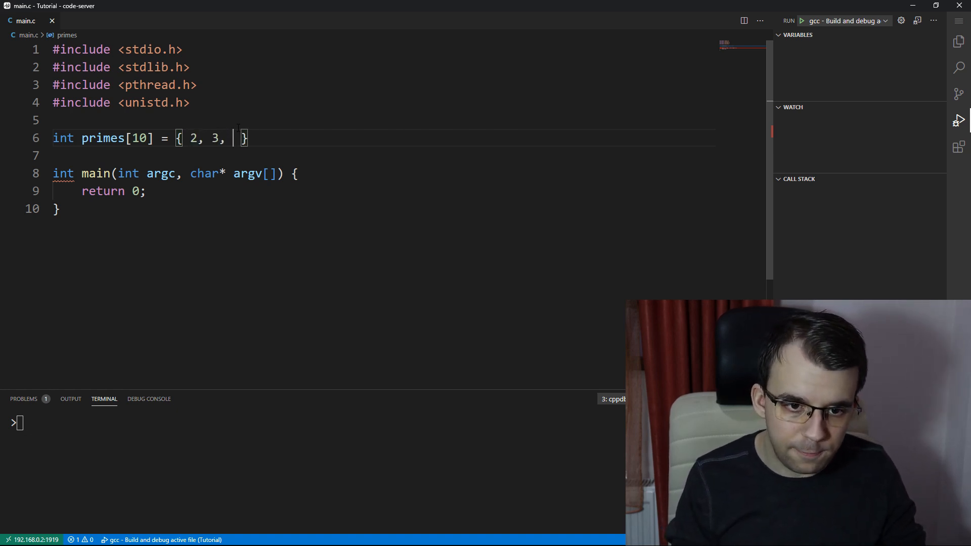
pyautogui.write('5, 7,')
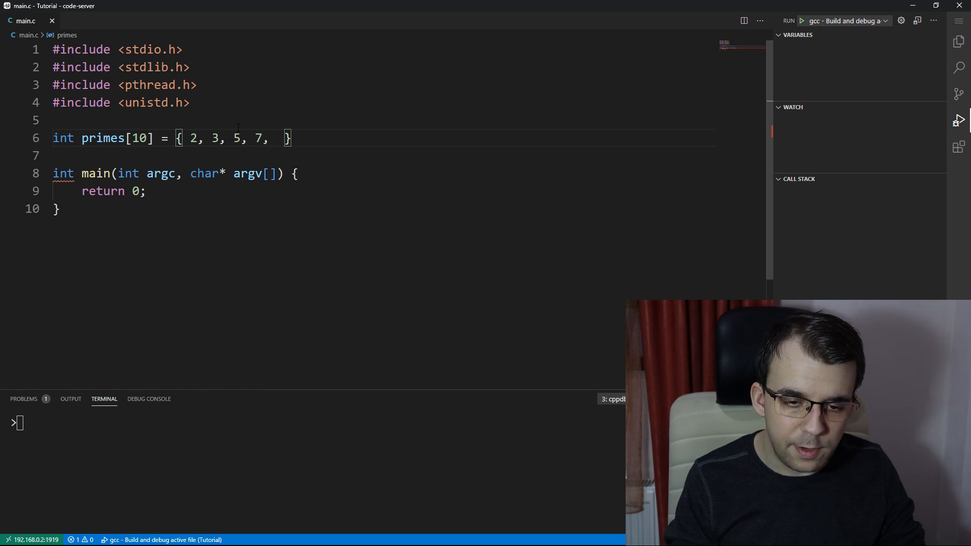
pyautogui.write('11, 13,')
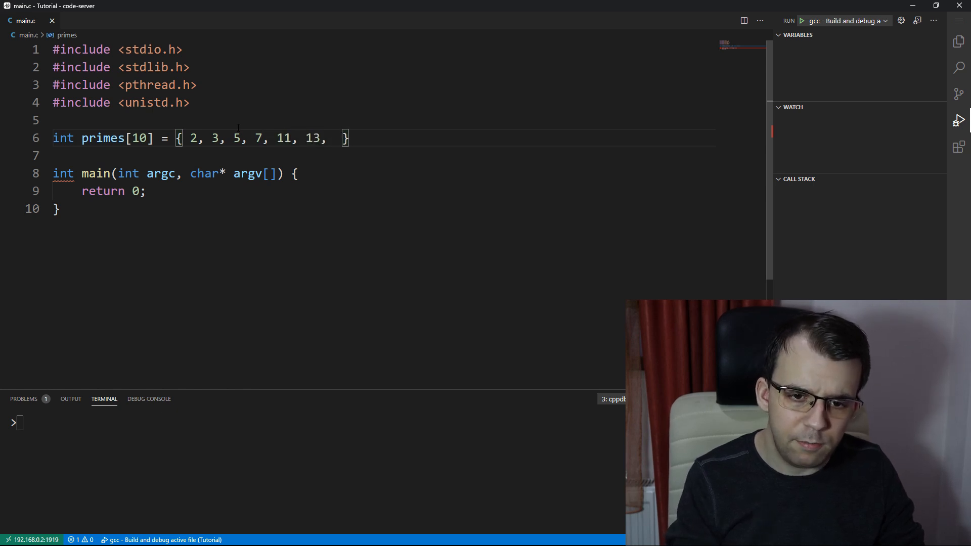
pyautogui.write('17')
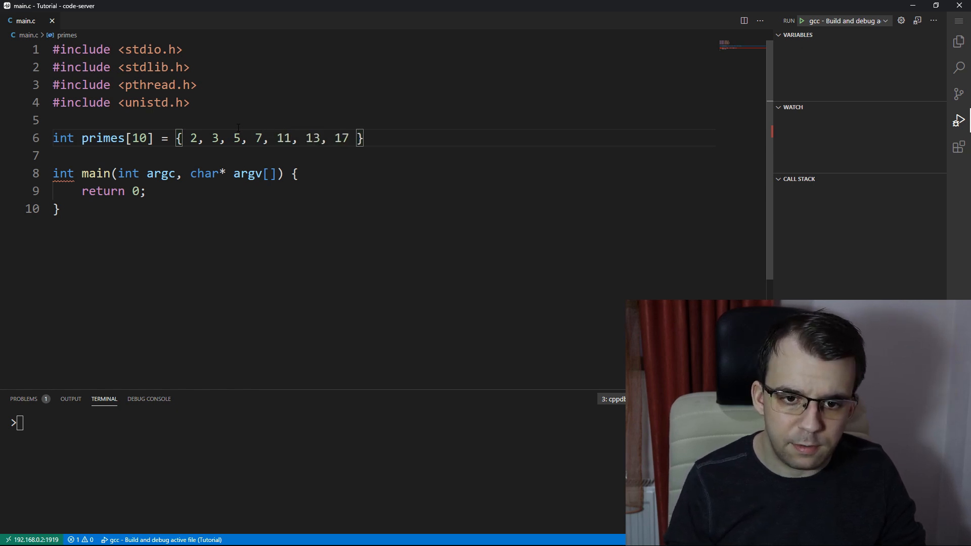
pyautogui.write(', 19,')
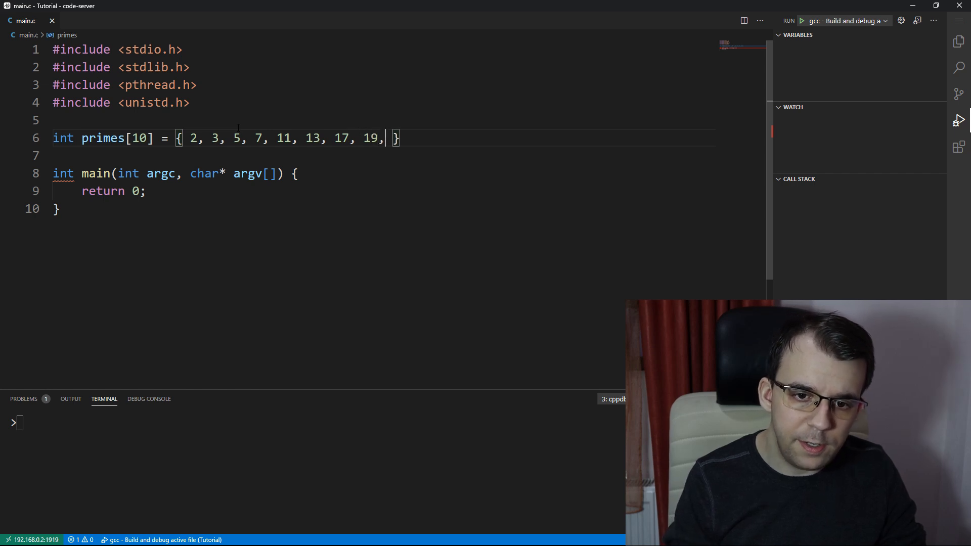
pyautogui.write('23,')
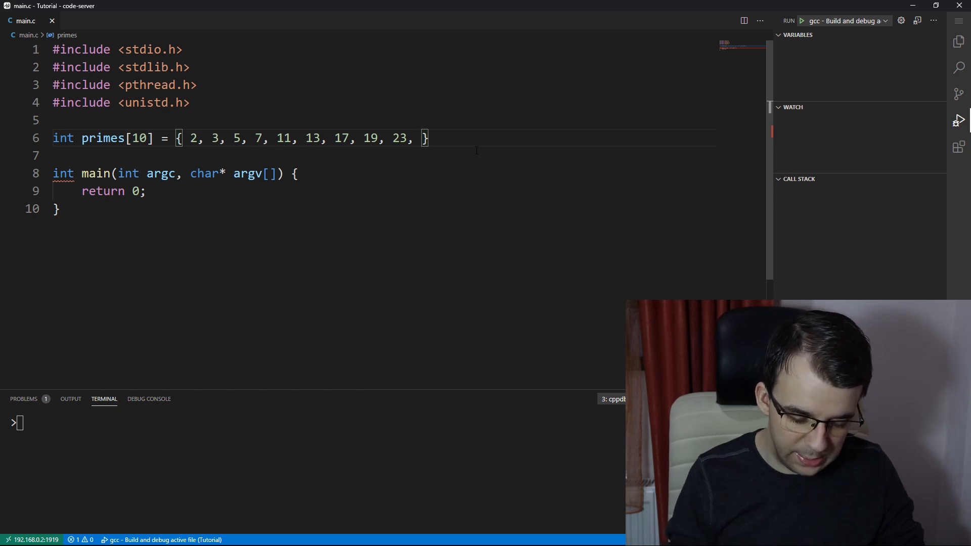
pyautogui.write('29')
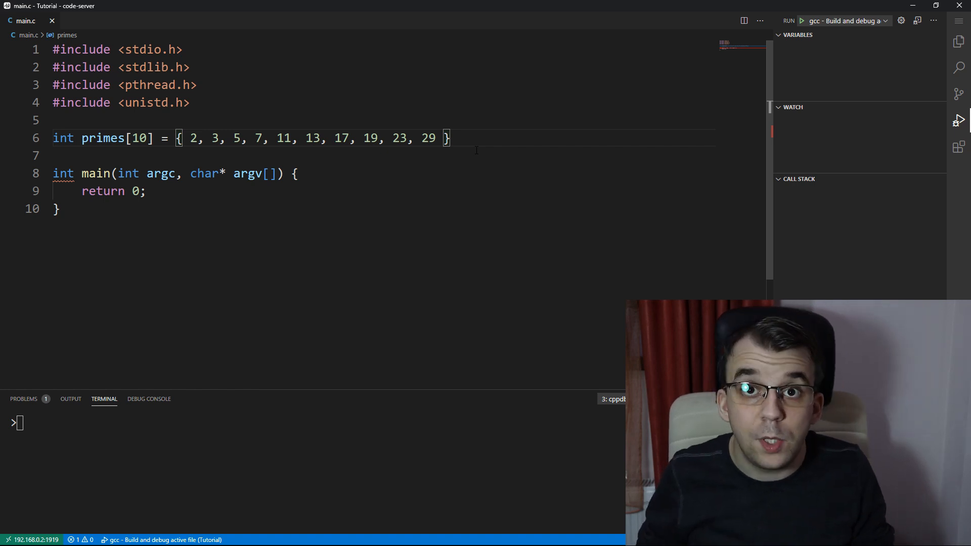
pyautogui.write(';')
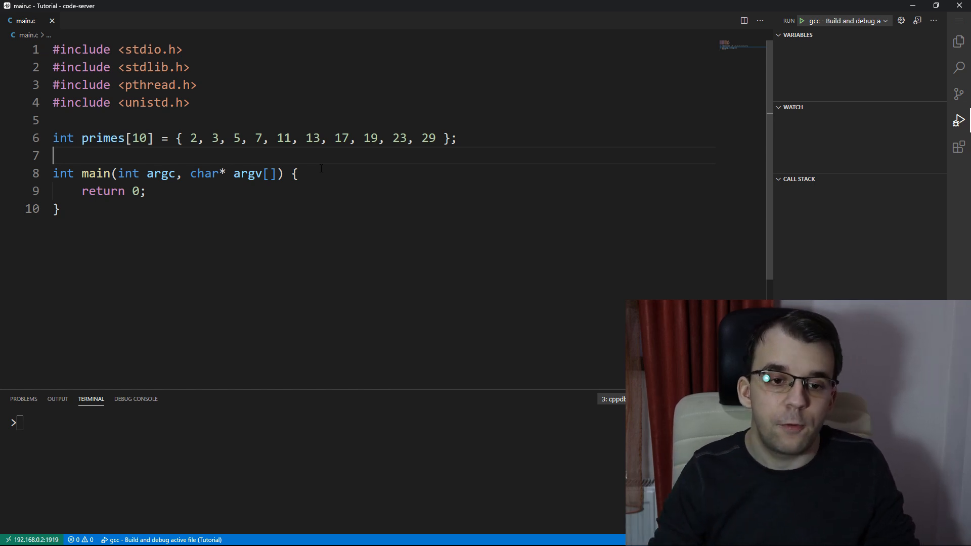
pyautogui.moveTo(102, 137)
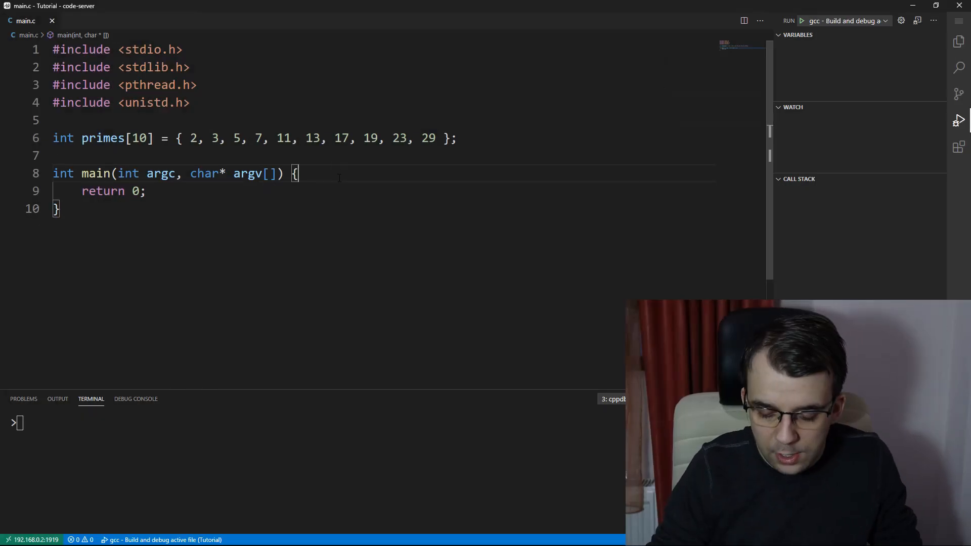
# - Declare pthread_t th[10] and loop i from 0 calling pthread_create(&th[i], NULL, &routine, NULL)
pyautogui.press('Return')
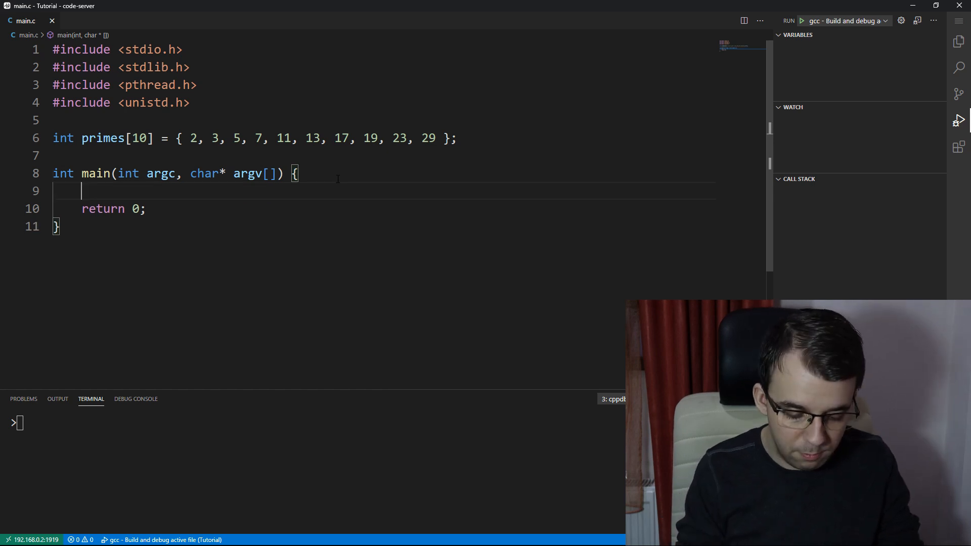
pyautogui.write('pthread_t th[10];')
pyautogui.write('for')
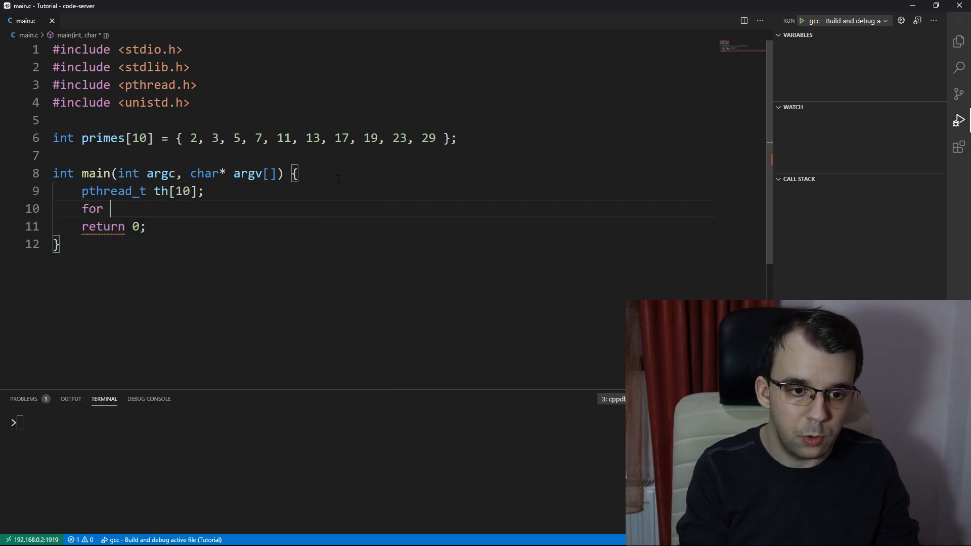
pyautogui.write('(int i = 0; i <')
pyautogui.write('pthread_create(')
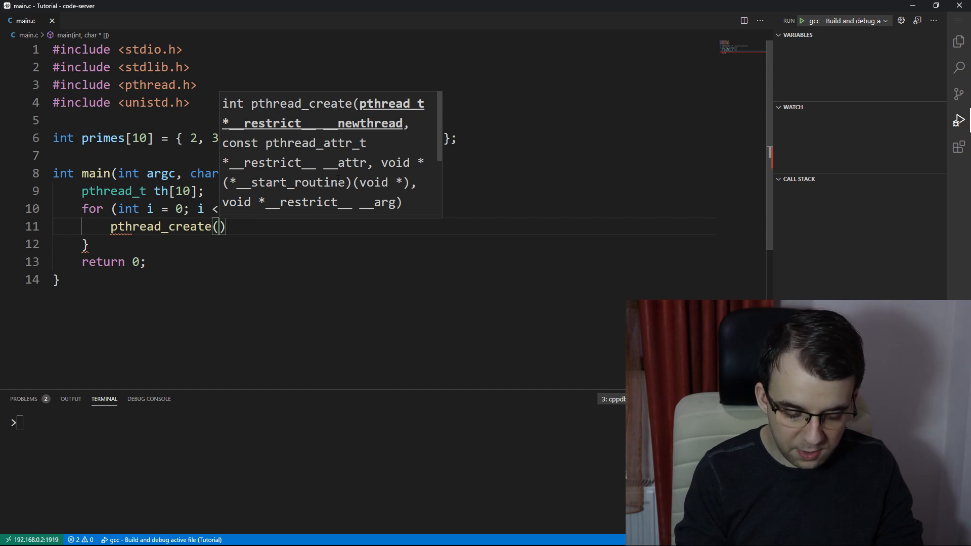
pyautogui.write('&th[o')
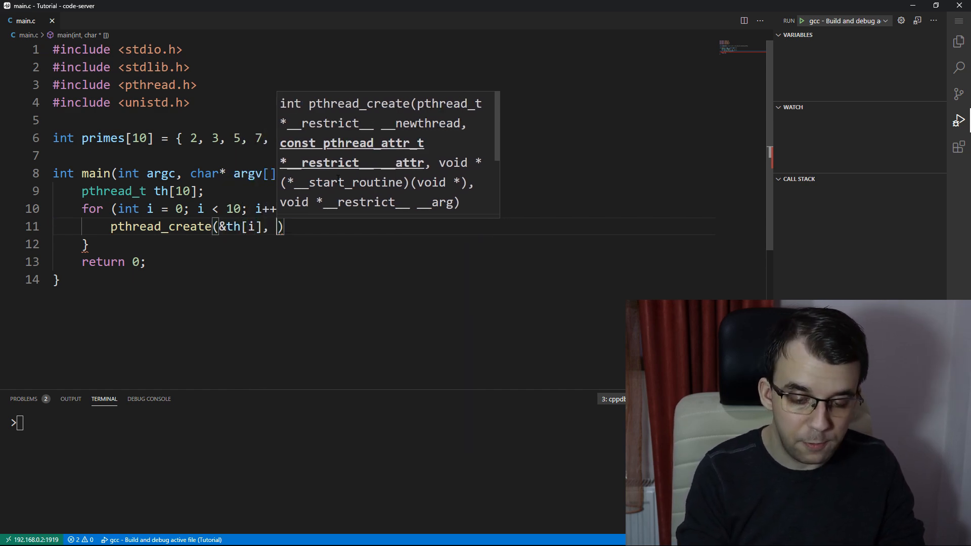
pyautogui.write('NULL,')
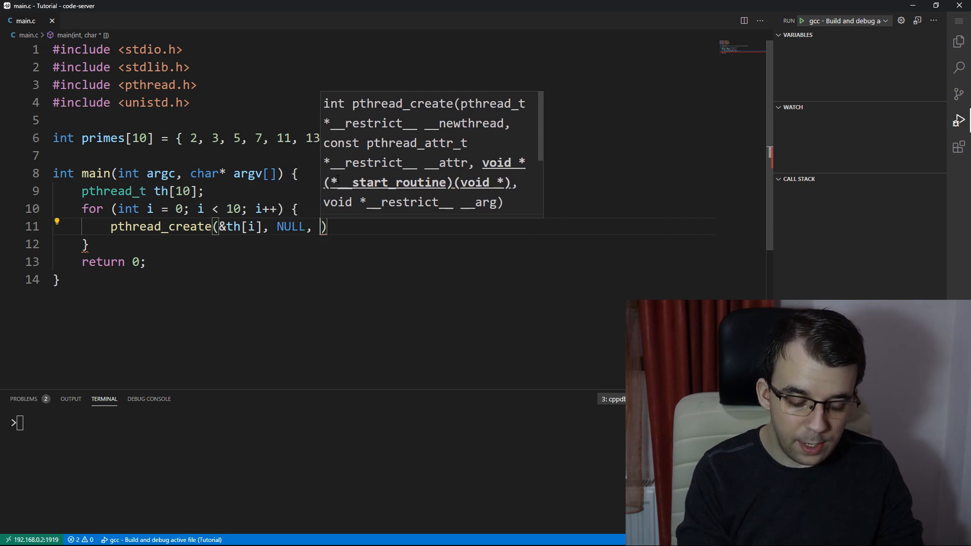
pyautogui.write('&r')
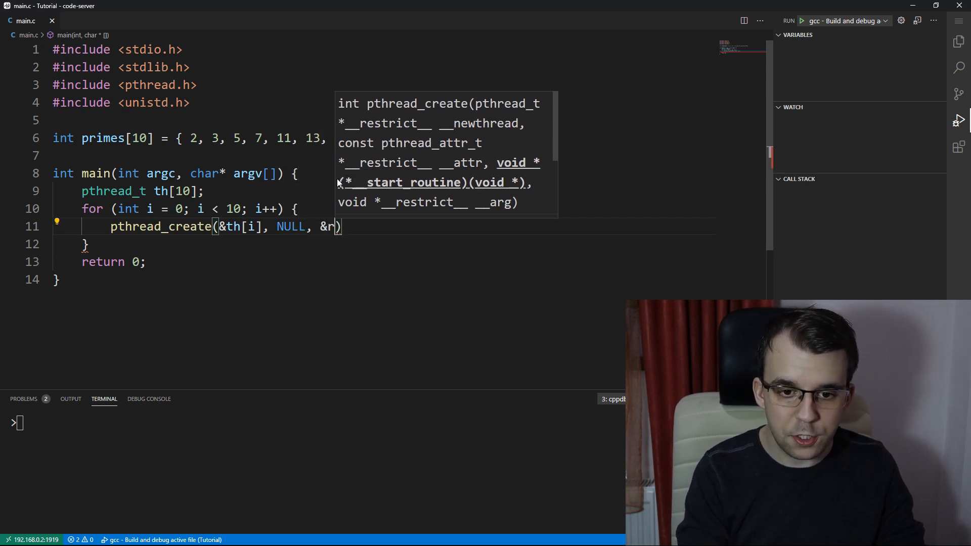
pyautogui.write('outine,')
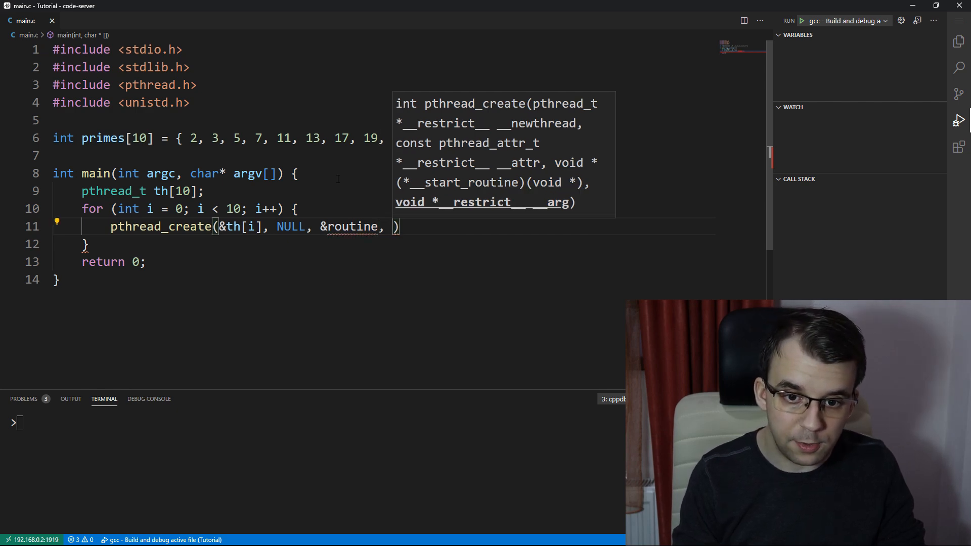
pyautogui.write('NULL')
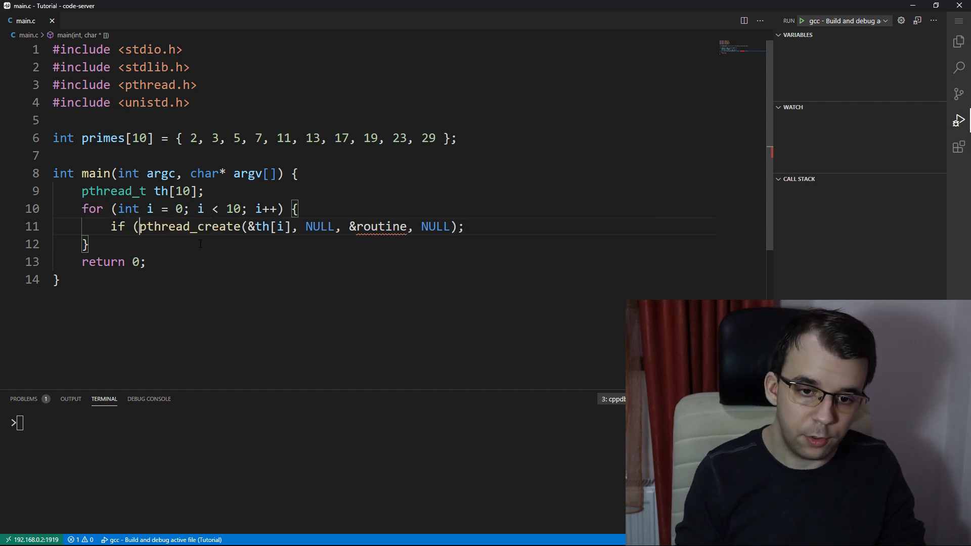
# - Check pthread_create != 0 with perror, then add a matching pthread_join loop with its own perror
pyautogui.write('!= 0')
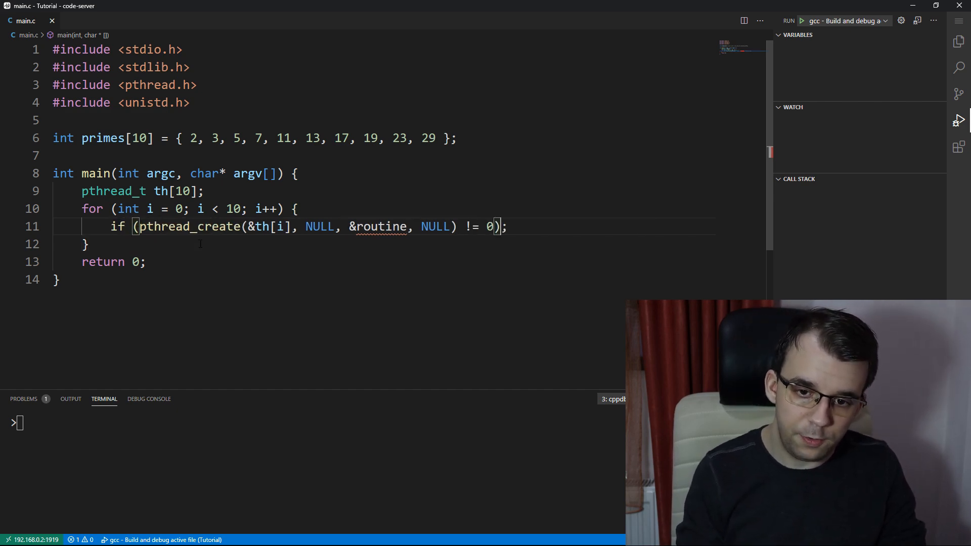
pyautogui.write('[p')
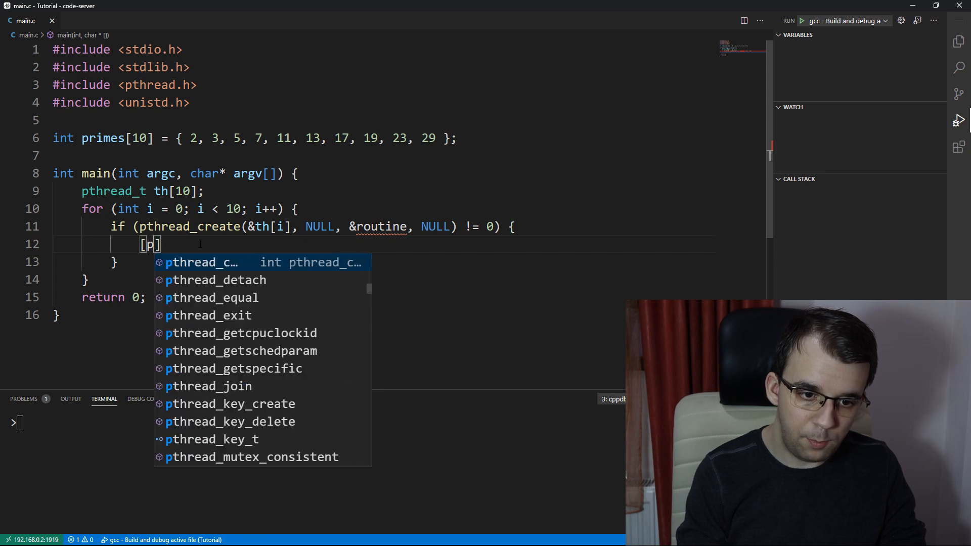
pyautogui.write('perror("Failed to')
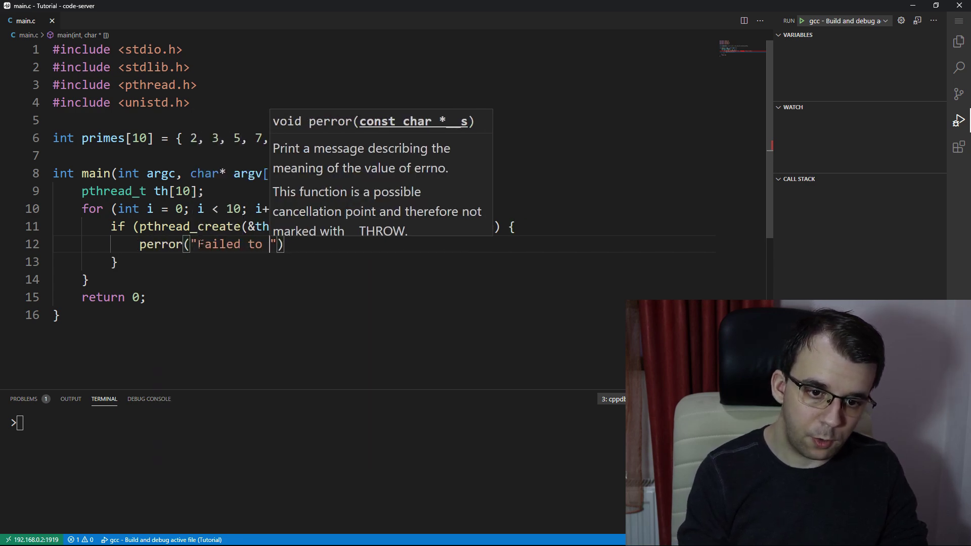
pyautogui.write('create thread')
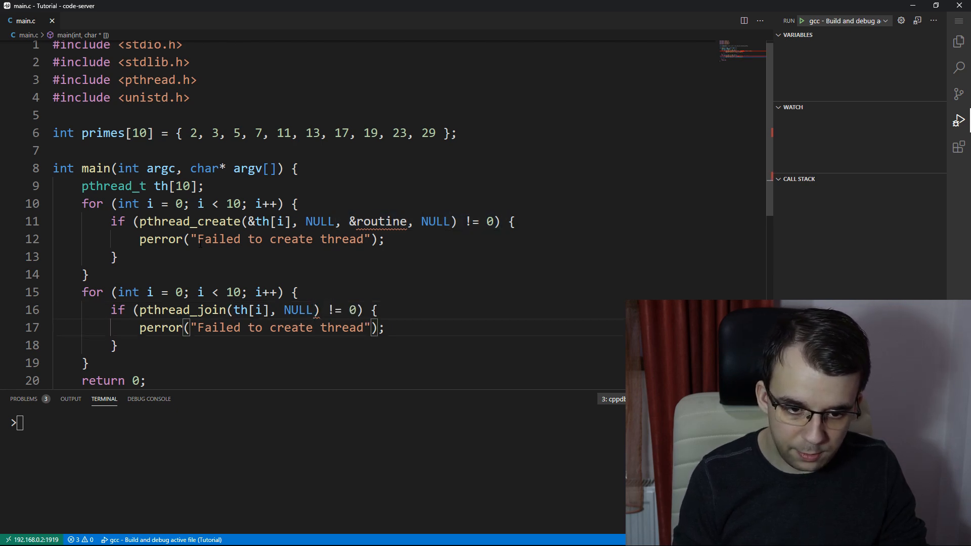
pyautogui.write('join')
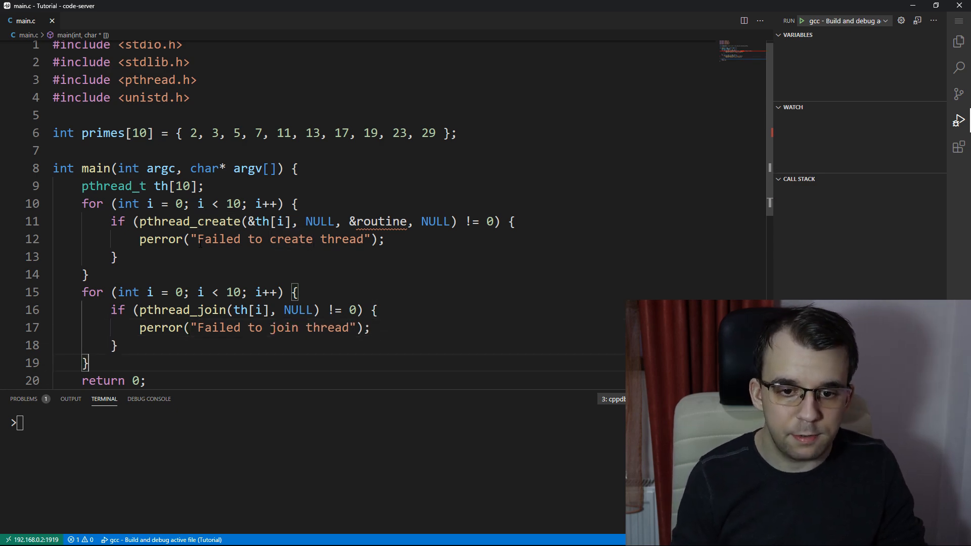
# - Declare void* routine(void* arg) above main
pyautogui.click(56, 150)
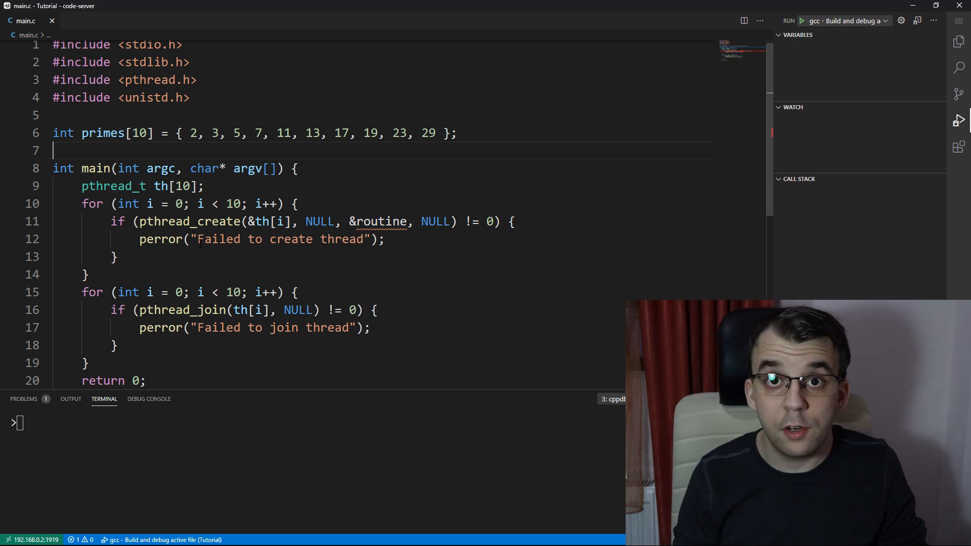
pyautogui.write('void*')
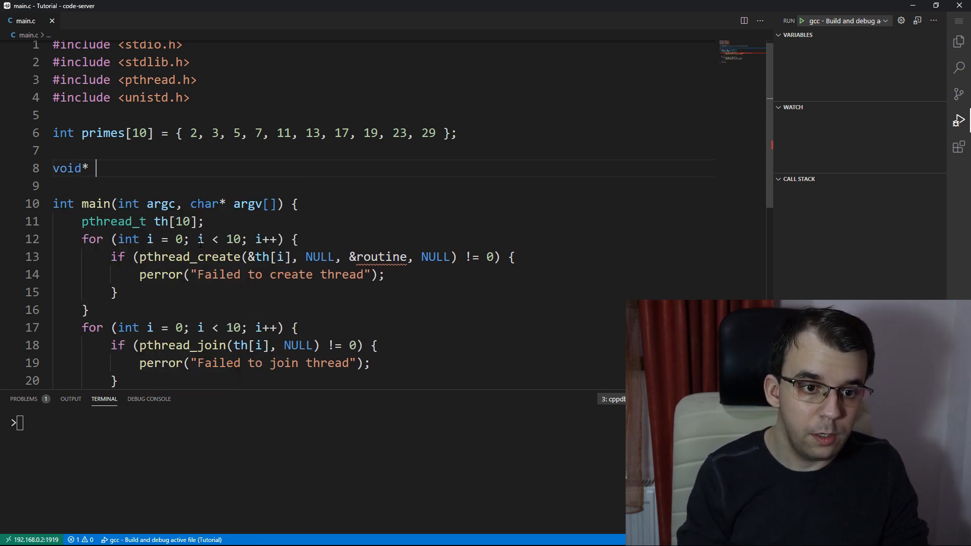
pyautogui.write('routine')
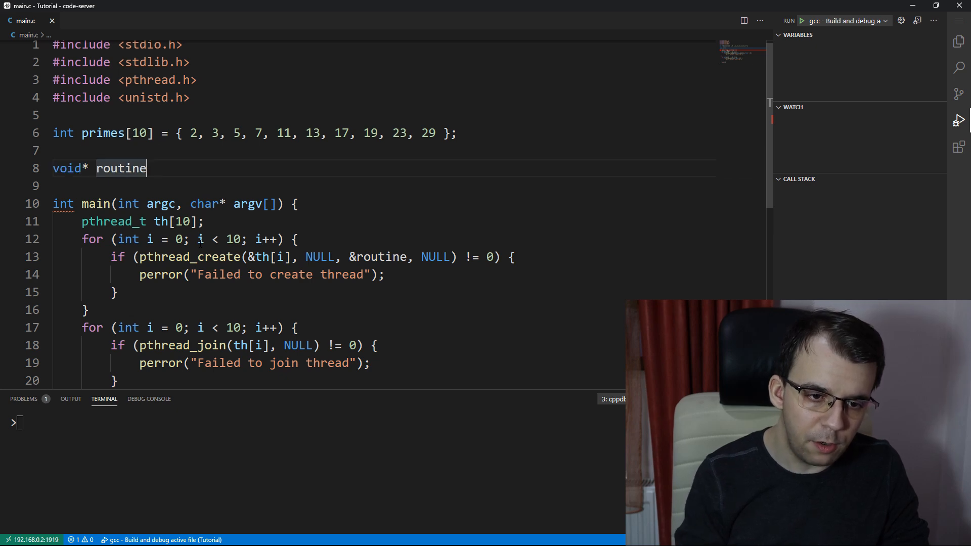
pyautogui.write('()')
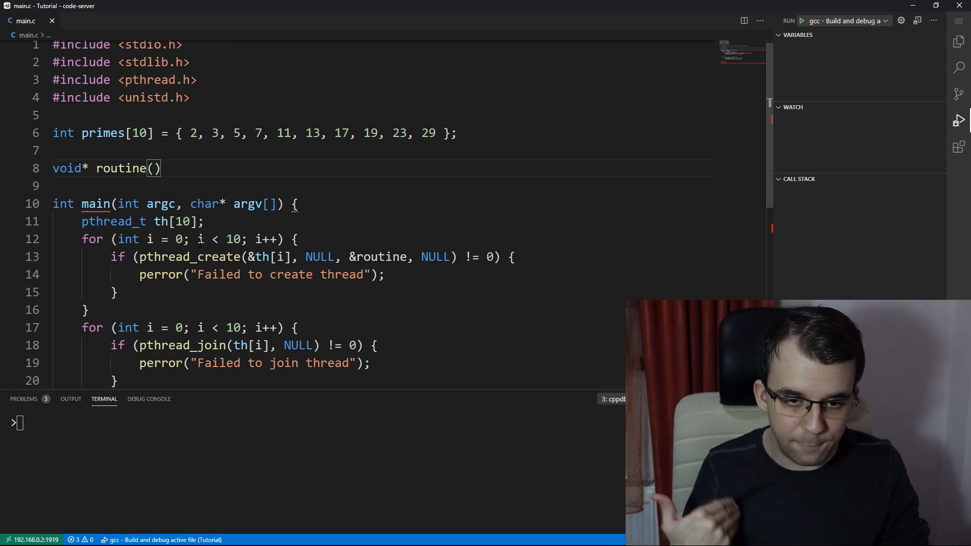
pyautogui.write('void* arg')
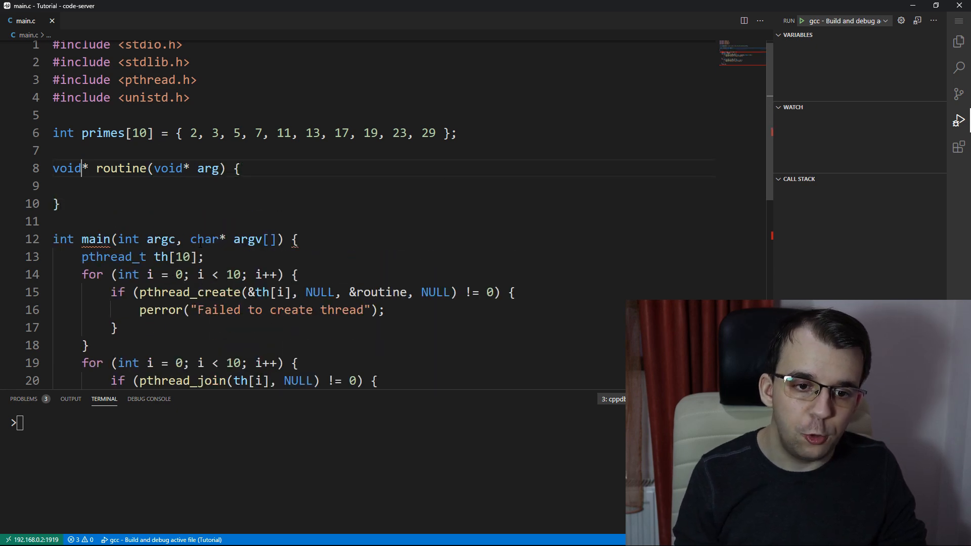
# - In routine, printf "%d " of primes[rand() % 10]
pyautogui.doubleClick(207, 168)
pyautogui.write('printf(')
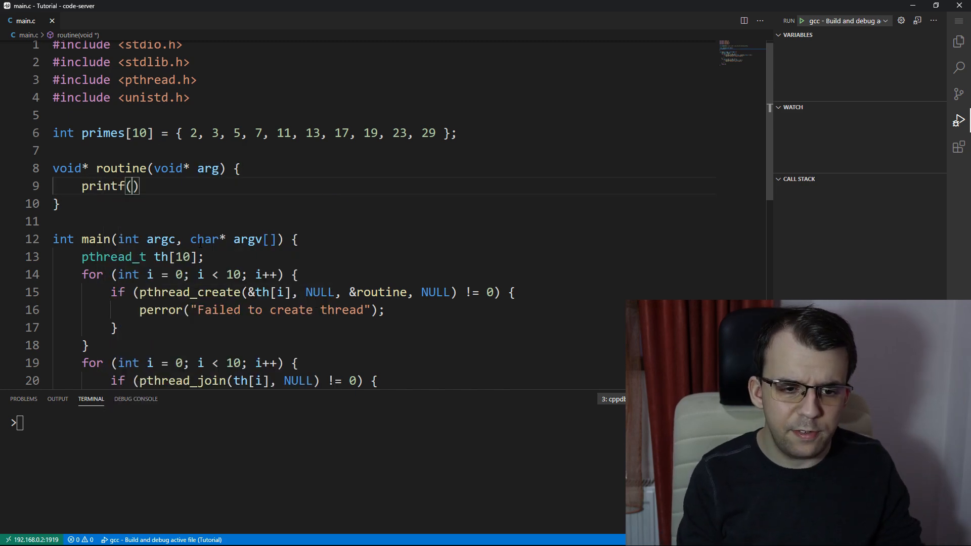
pyautogui.write('"%d"')
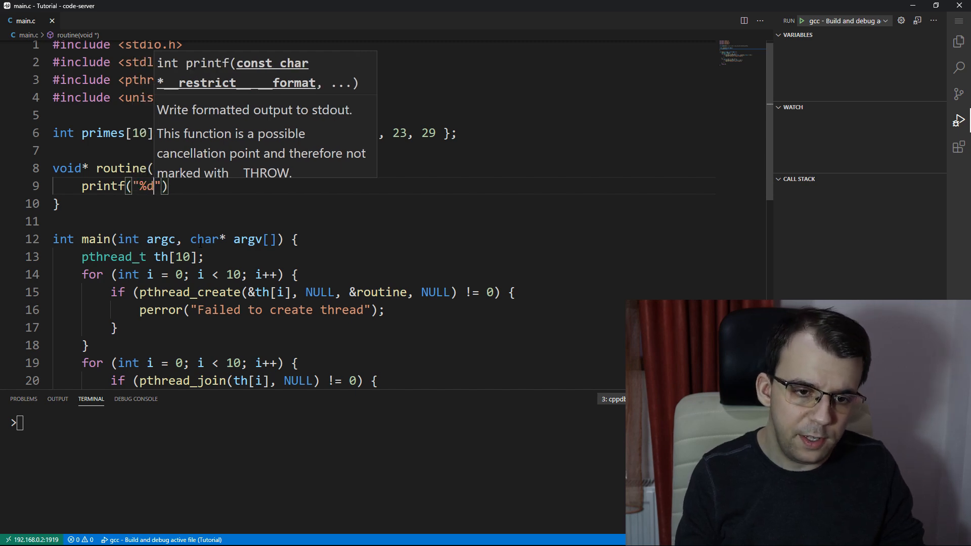
pyautogui.write('", primes[')
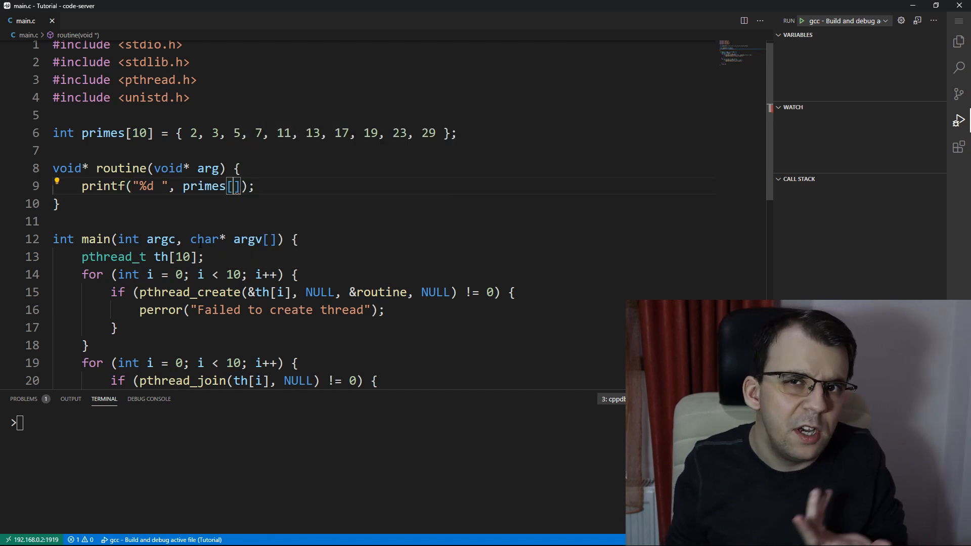
pyautogui.write('rand() % 1')
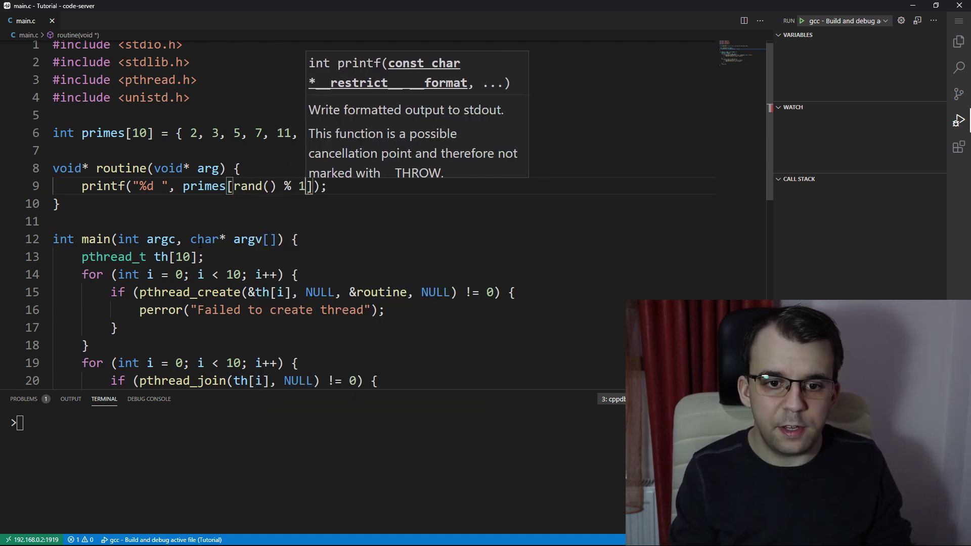
pyautogui.write('0')
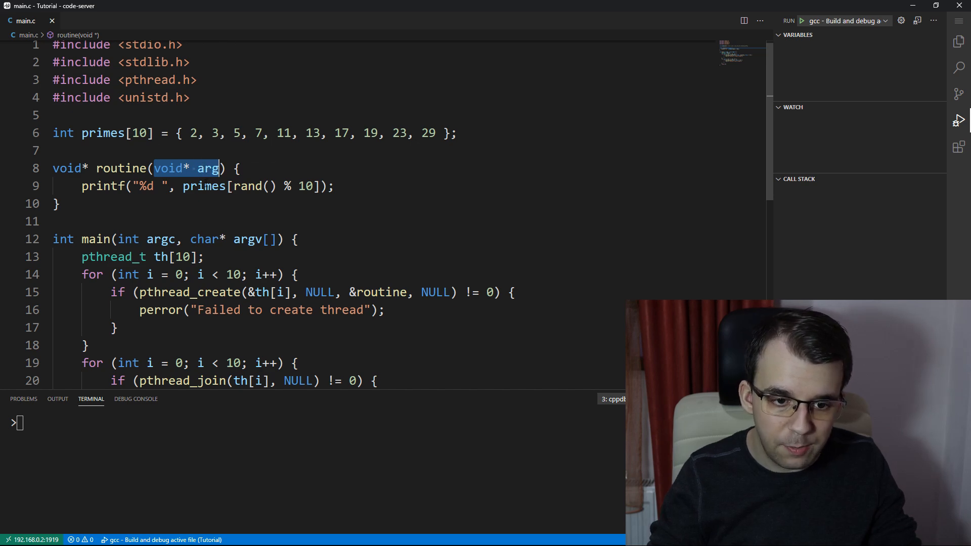
# - Point out the arg parameter and position the cursor for a new first line in routine
pyautogui.doubleClick(435, 292)
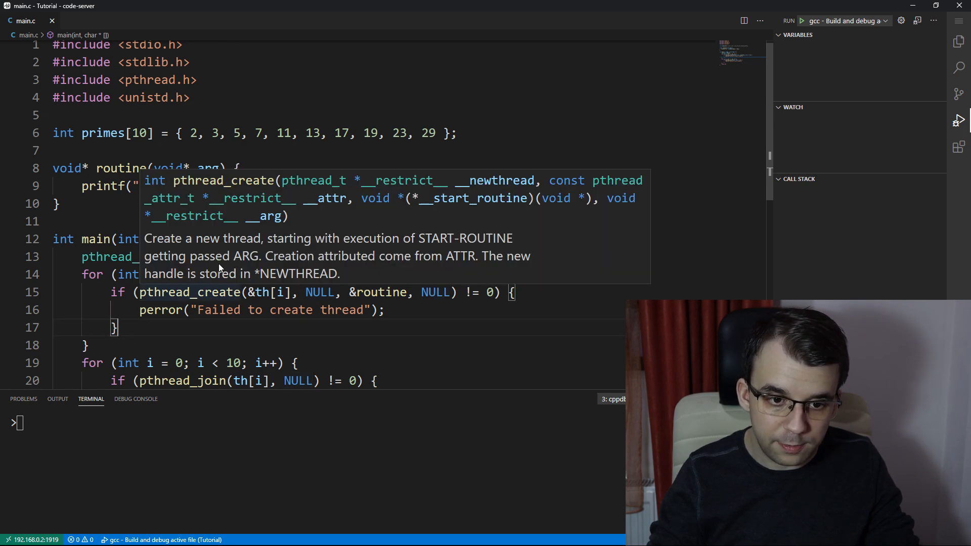
pyautogui.moveTo(608, 206)
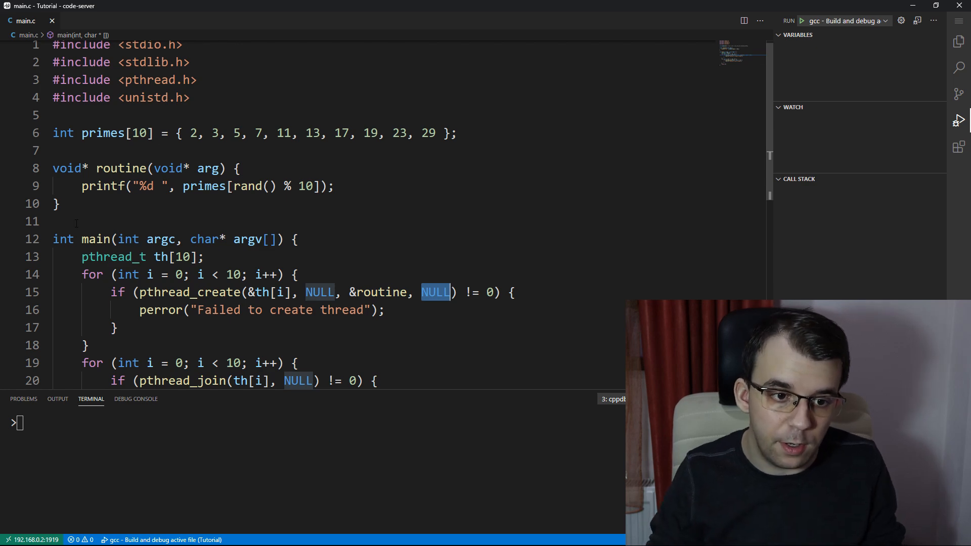
pyautogui.click(322, 186)
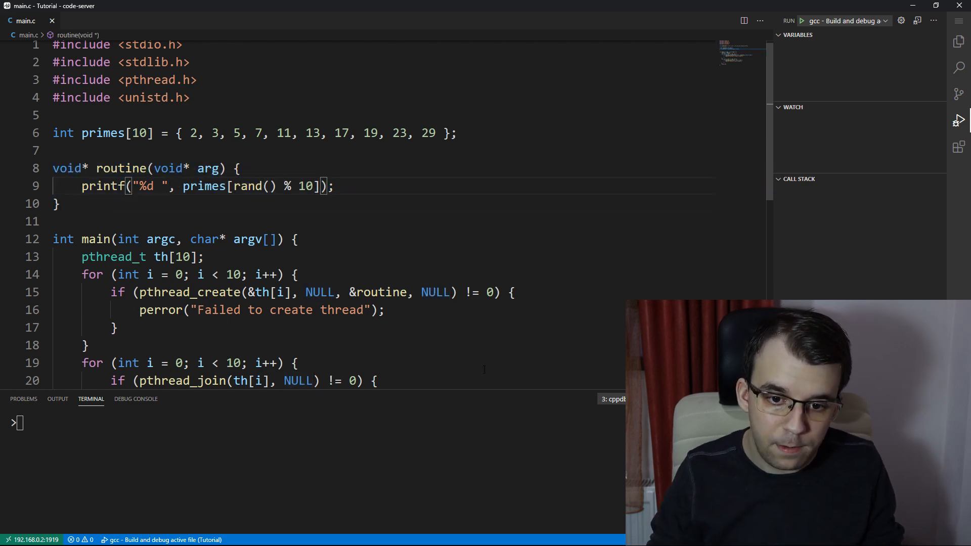
pyautogui.doubleClick(435, 292)
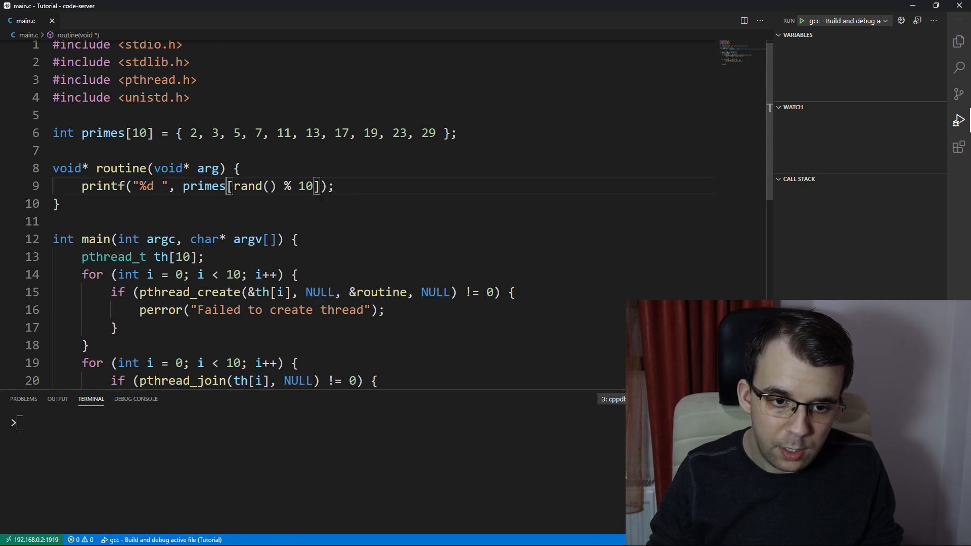
pyautogui.doubleClick(208, 167)
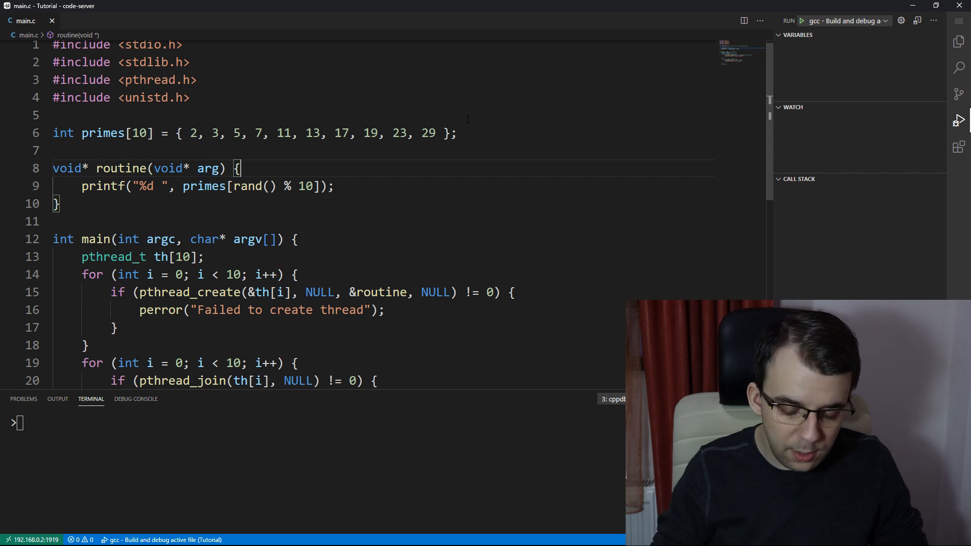
# - Add int index = *(int*)arg; and print primes[index] instead of the random element
pyautogui.write('int index')
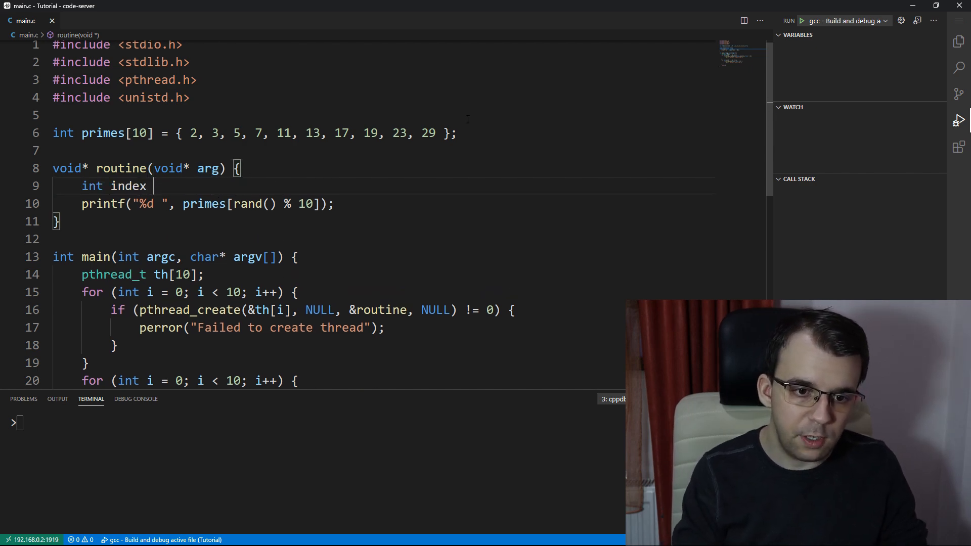
pyautogui.write('= *arg;')
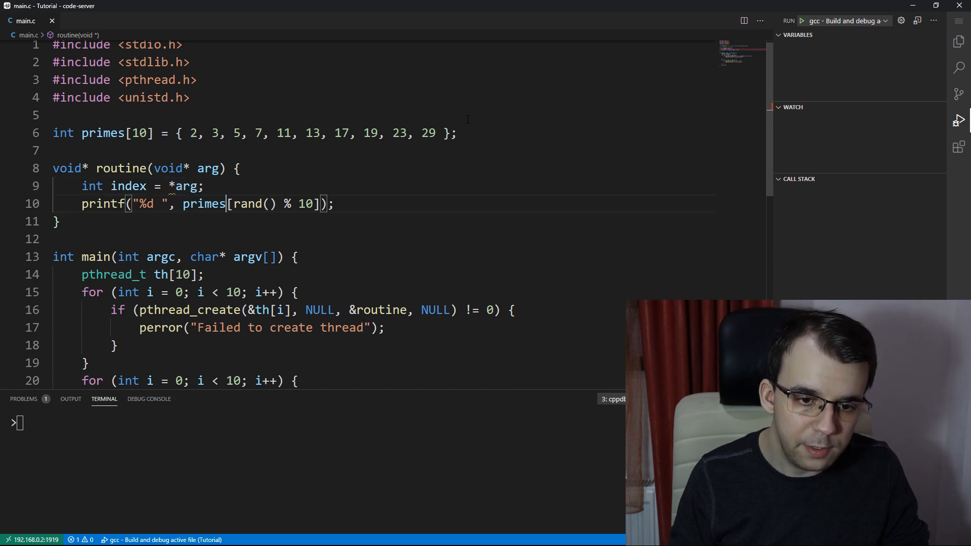
pyautogui.doubleClick(246, 203)
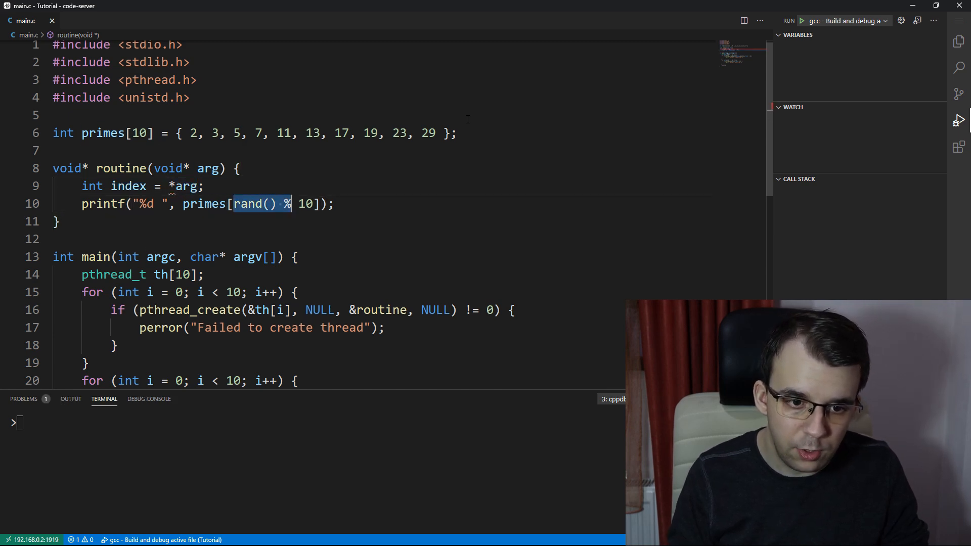
pyautogui.write('index')
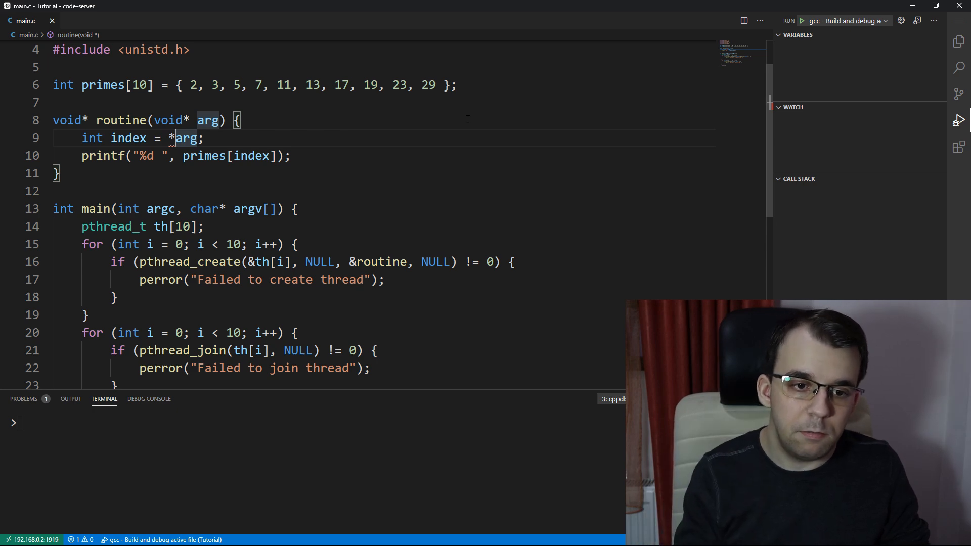
pyautogui.write('()')
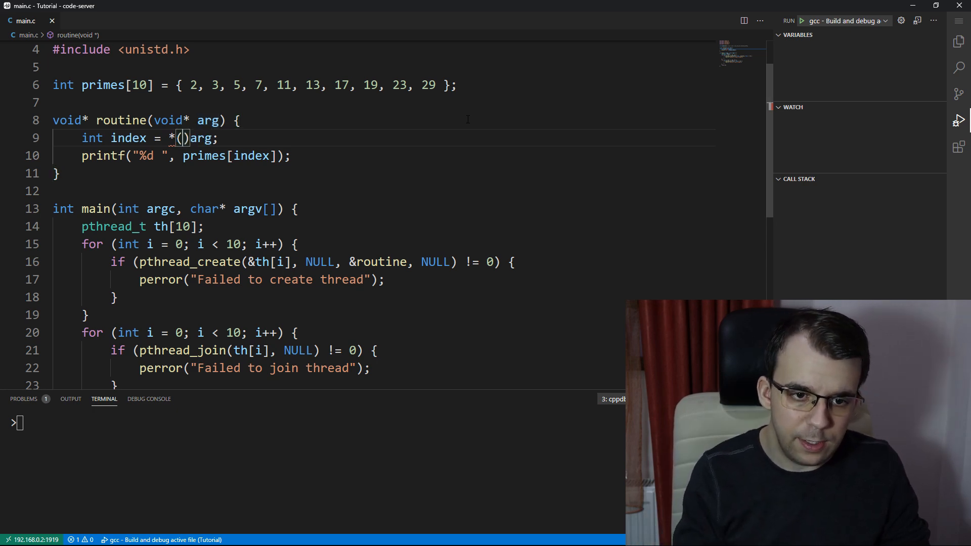
pyautogui.write('int*')
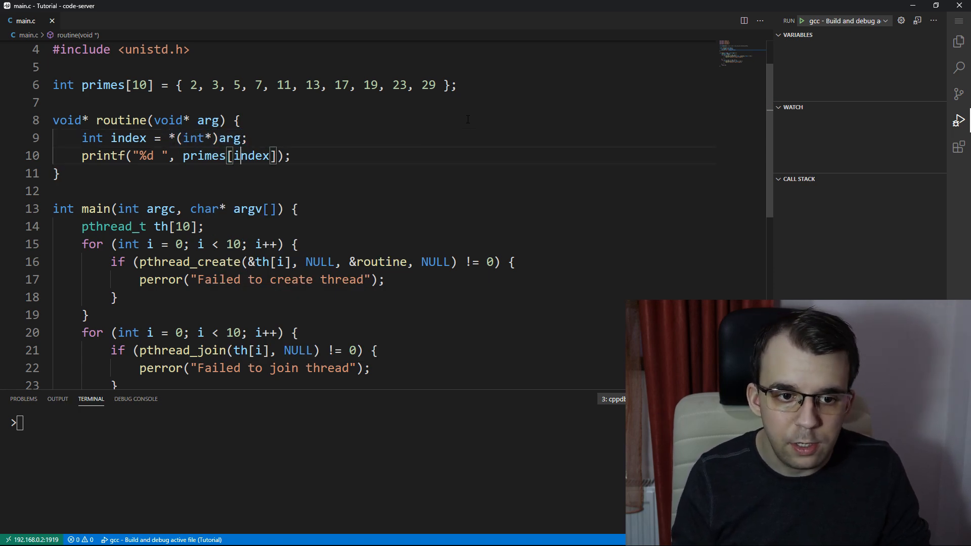
# - Pass &i as the last argument of pthread_create instead of NULL
pyautogui.doubleClick(251, 155)
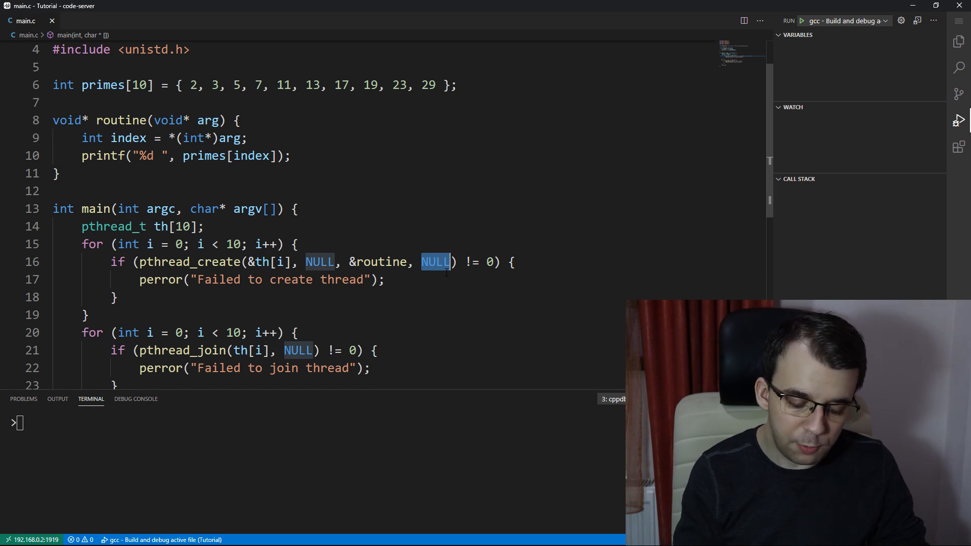
pyautogui.write('i')
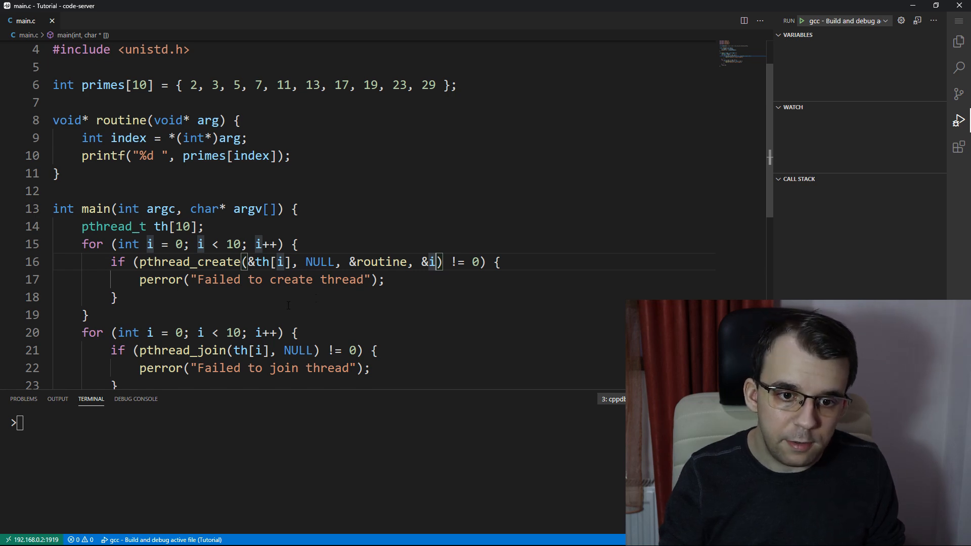
# - Build and run the program to see primes printed with duplicates and a stray 0
pyautogui.click(801, 20)
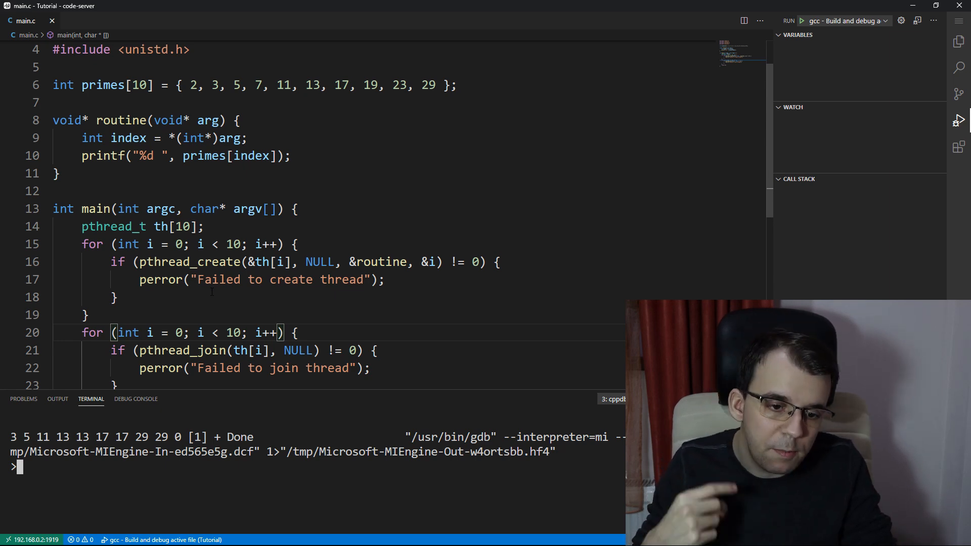
# - Insert sleep(1); at the start of routine, rerun, and view the terminal output of zeros
pyautogui.click(241, 120)
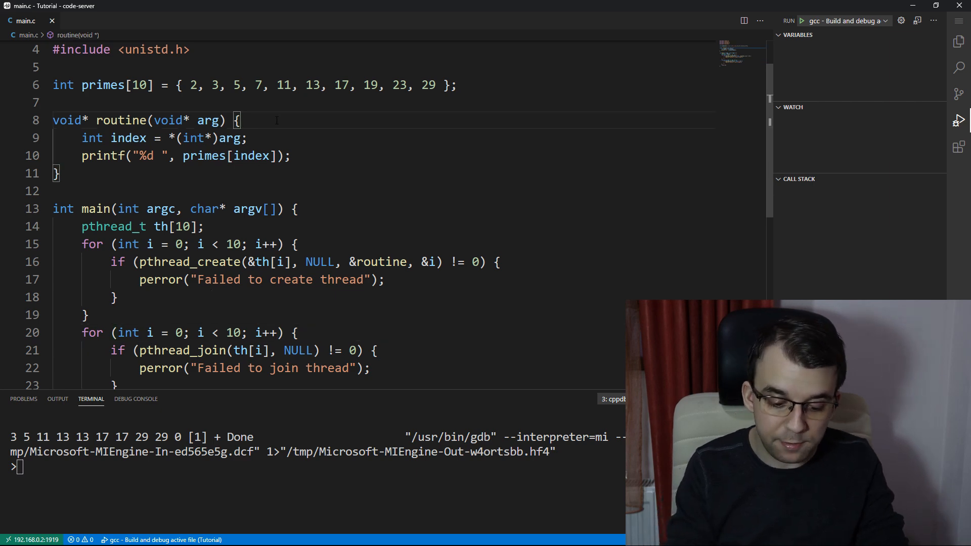
pyautogui.write('sleep(1);')
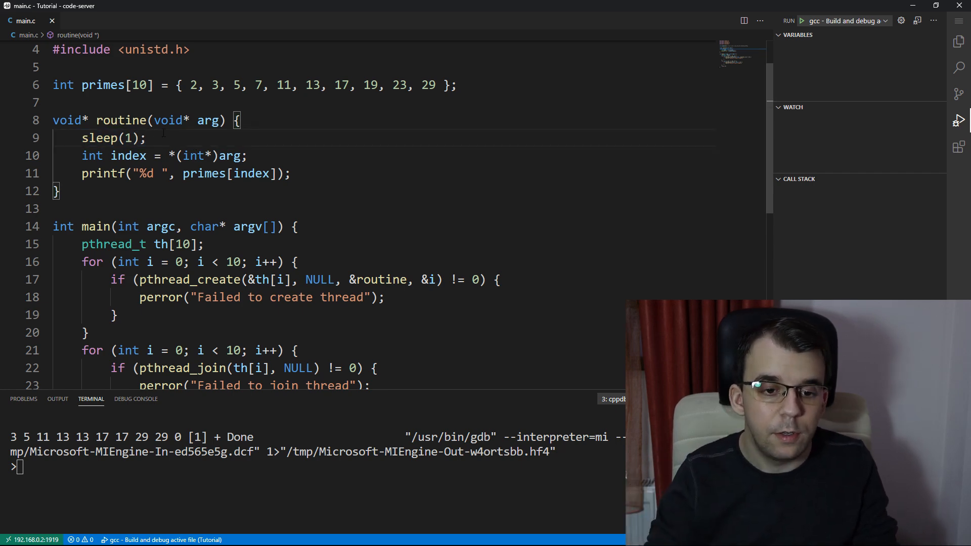
pyautogui.click(801, 21)
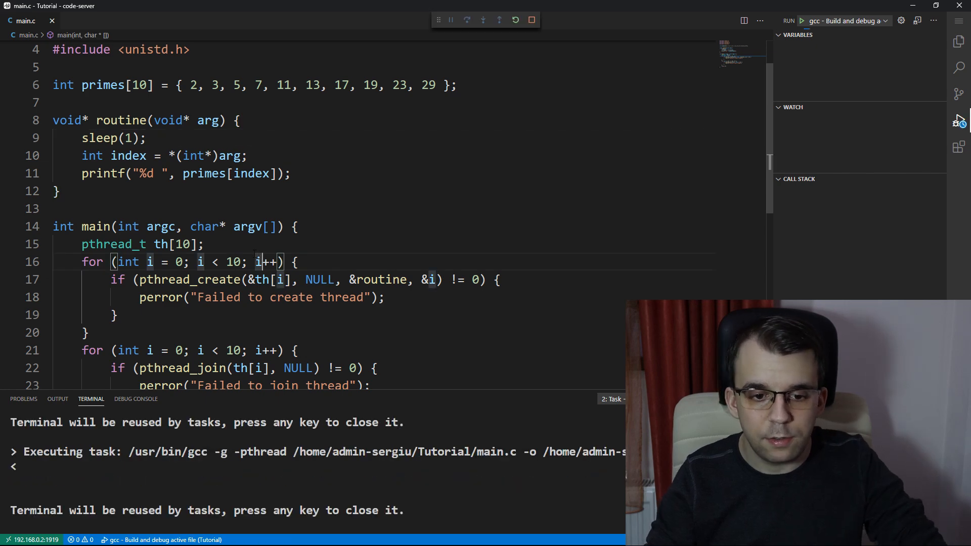
pyautogui.click(450, 20)
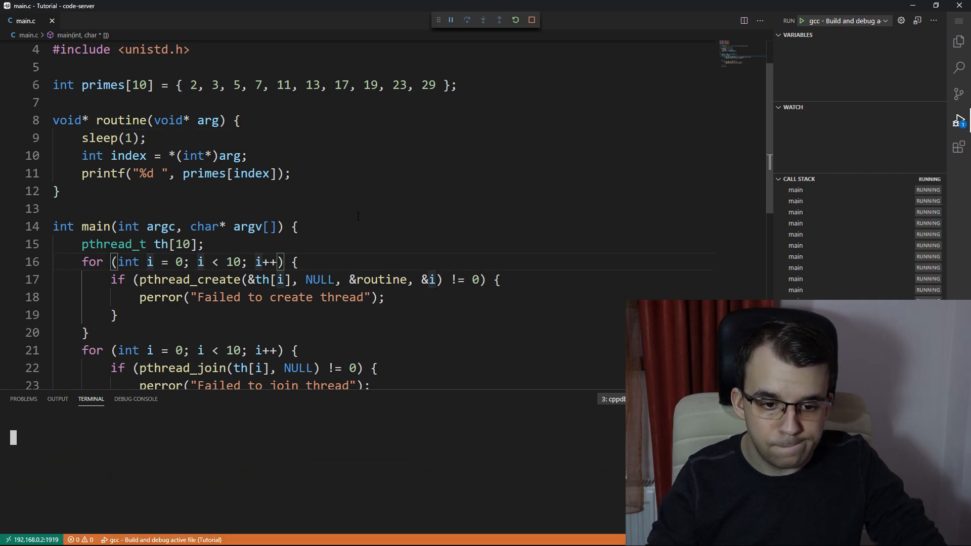
pyautogui.click(531, 19)
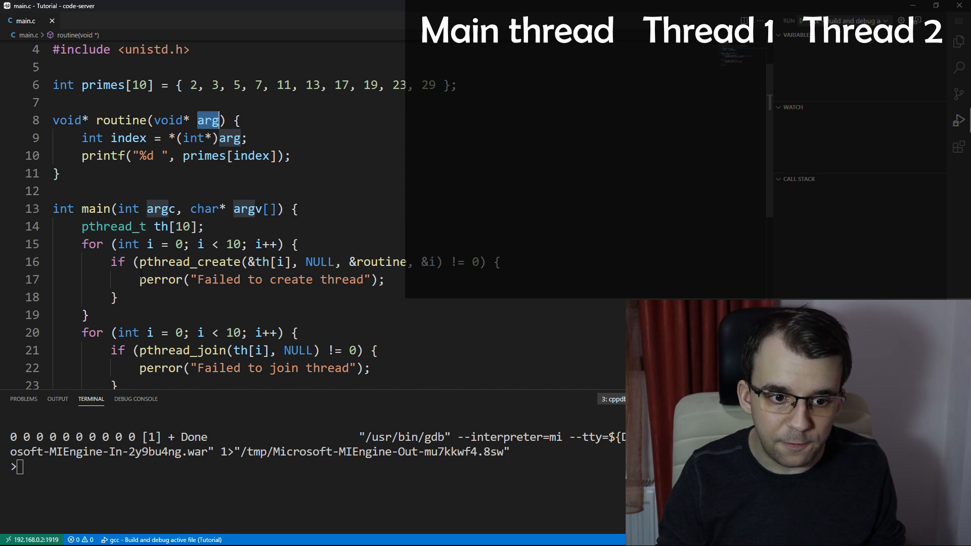
# - Point out the pthread_create call, the loop counter i, and the &i argument passed to each thread
pyautogui.doubleClick(189, 261)
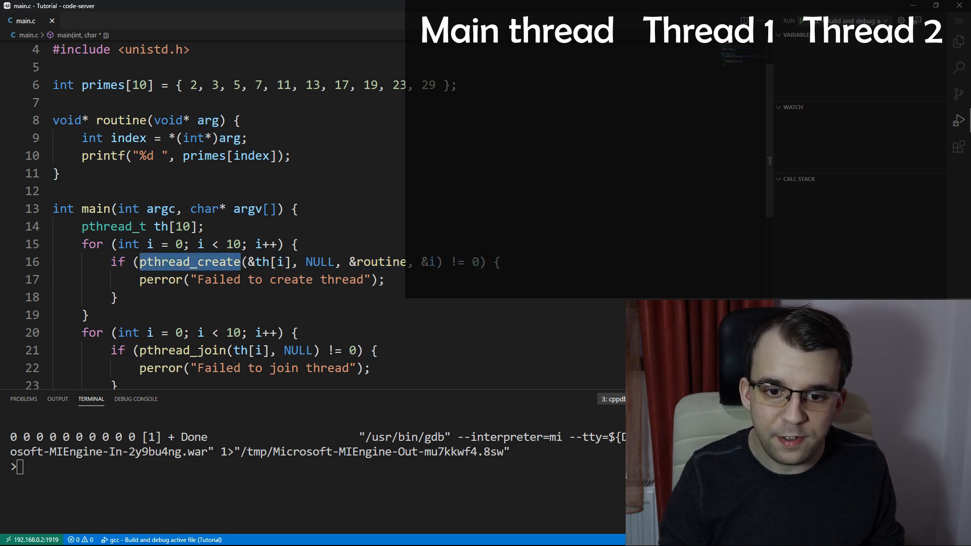
pyautogui.moveTo(427, 261)
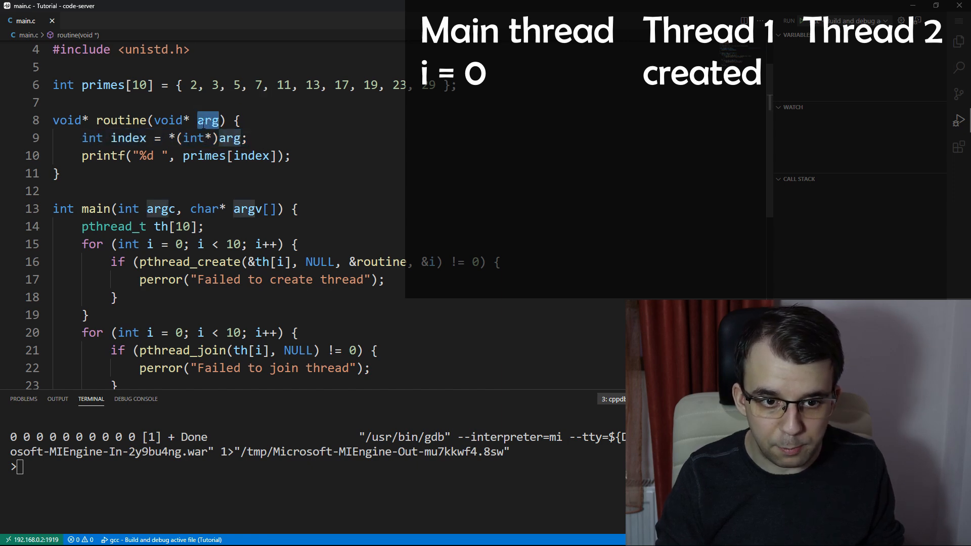
pyautogui.moveTo(208, 121)
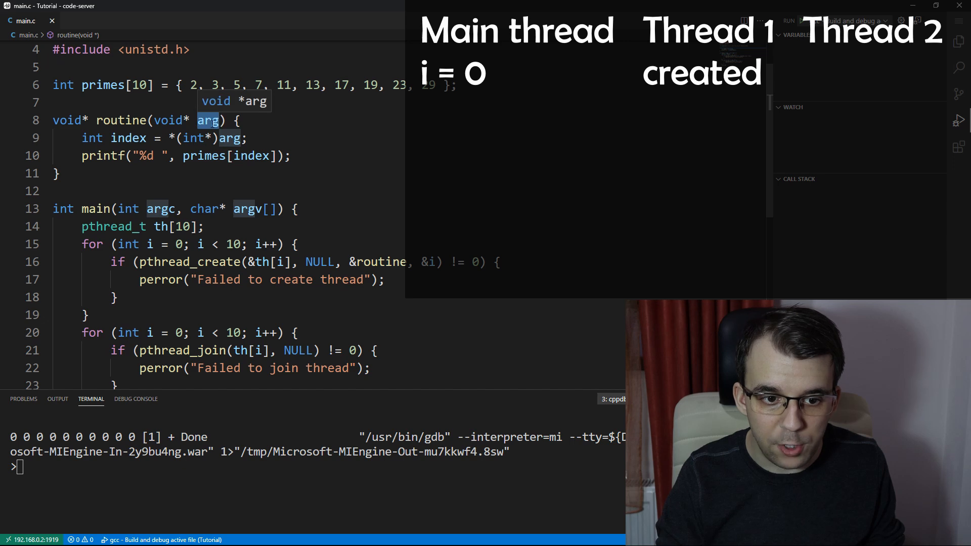
pyautogui.click(148, 244)
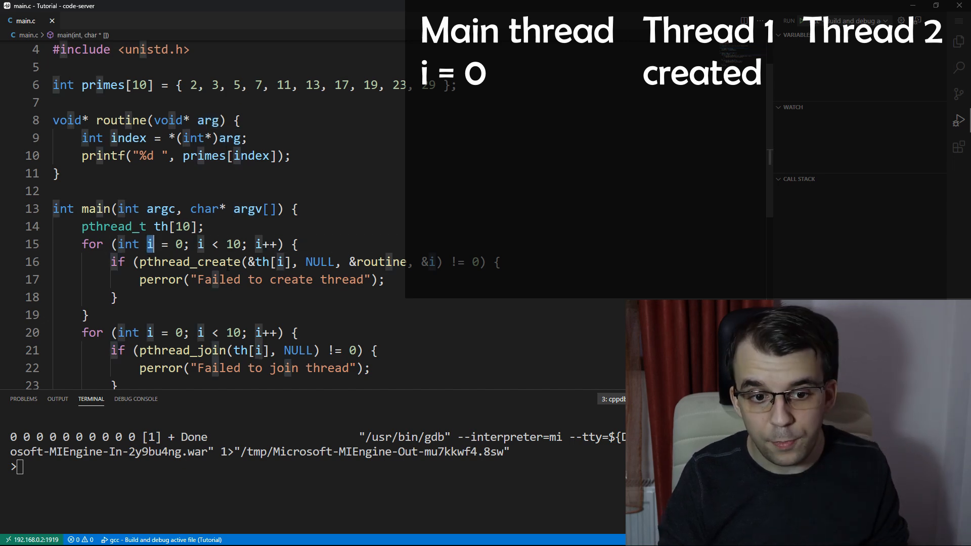
pyautogui.doubleClick(128, 138)
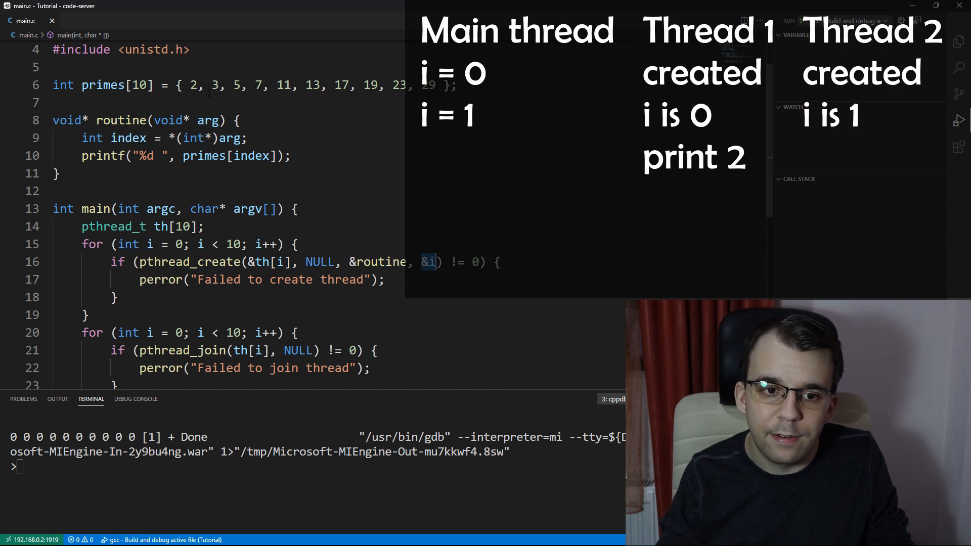
pyautogui.doubleClick(228, 155)
pyautogui.write('sleep(1);')
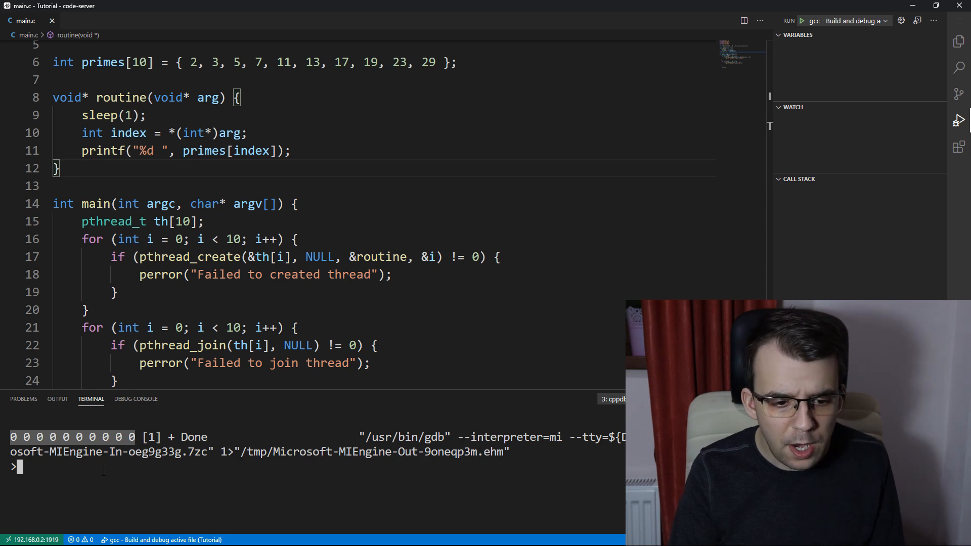
# - Print index instead of primes[index] in routine and rerun; the terminal shows ten 10s
pyautogui.click(238, 344)
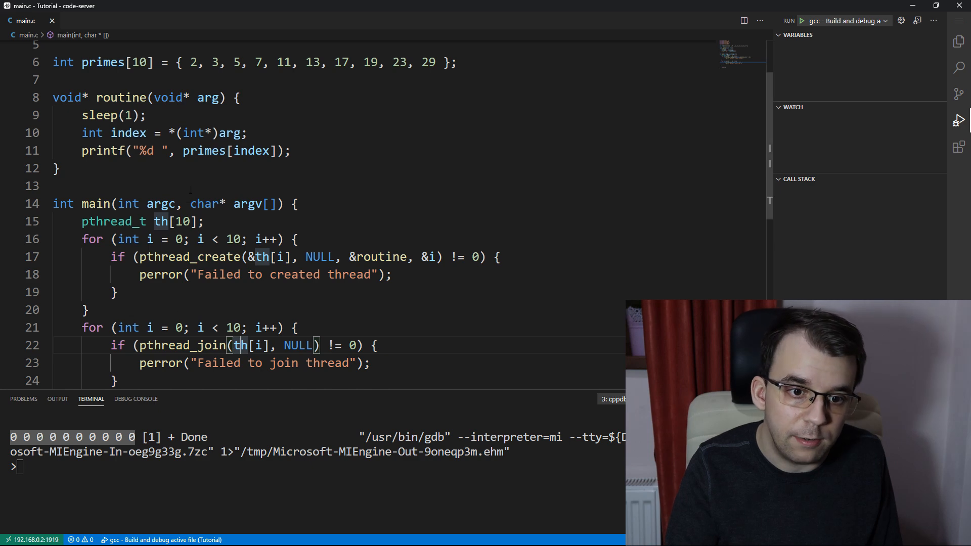
pyautogui.doubleClick(233, 151)
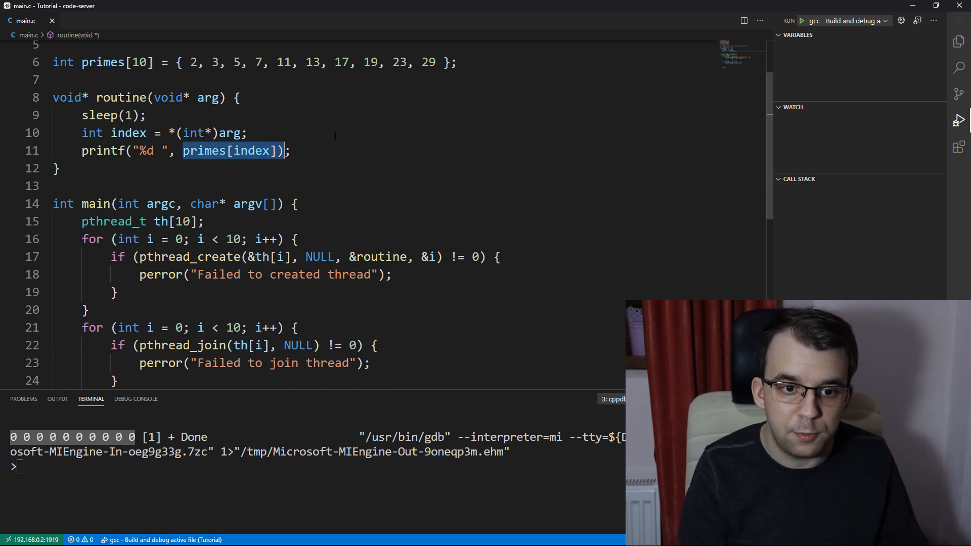
pyautogui.write('index')
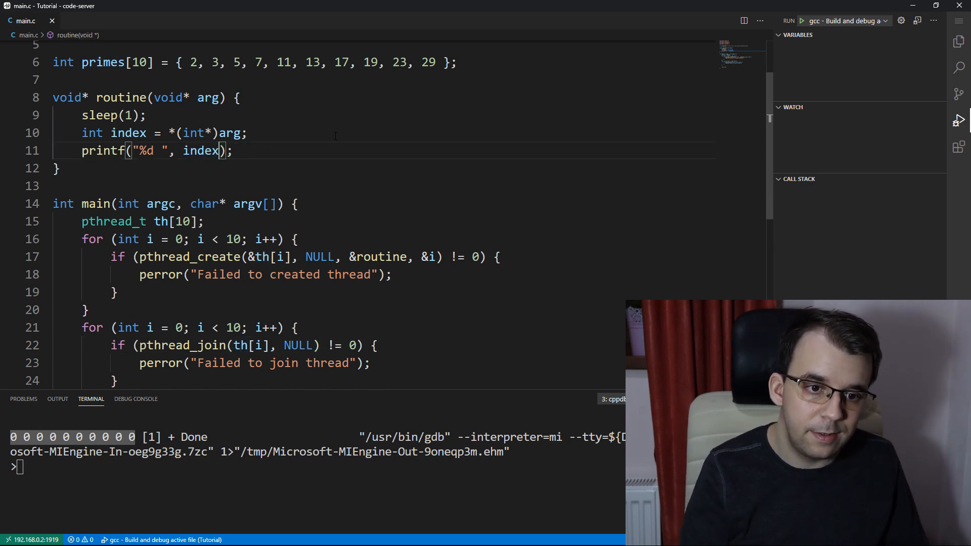
pyautogui.click(131, 115)
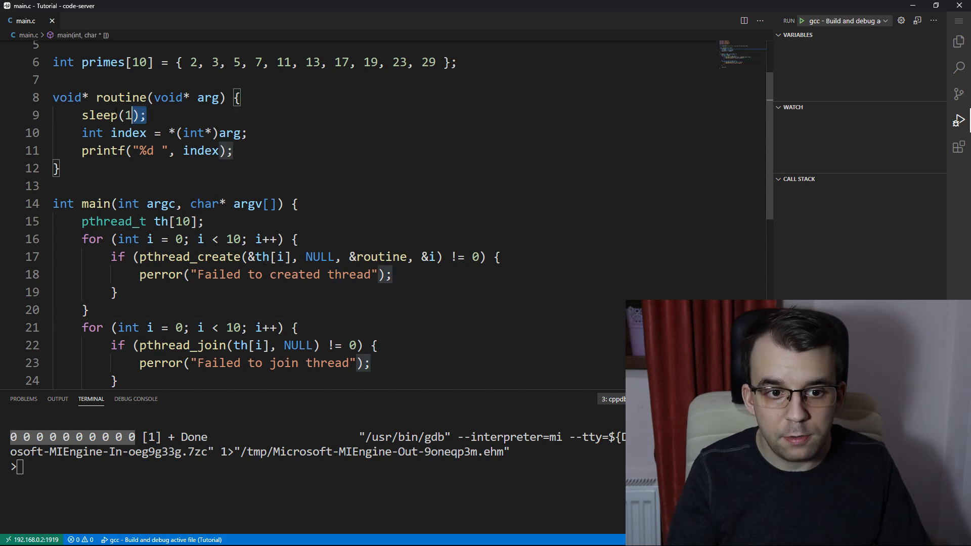
pyautogui.click(801, 20)
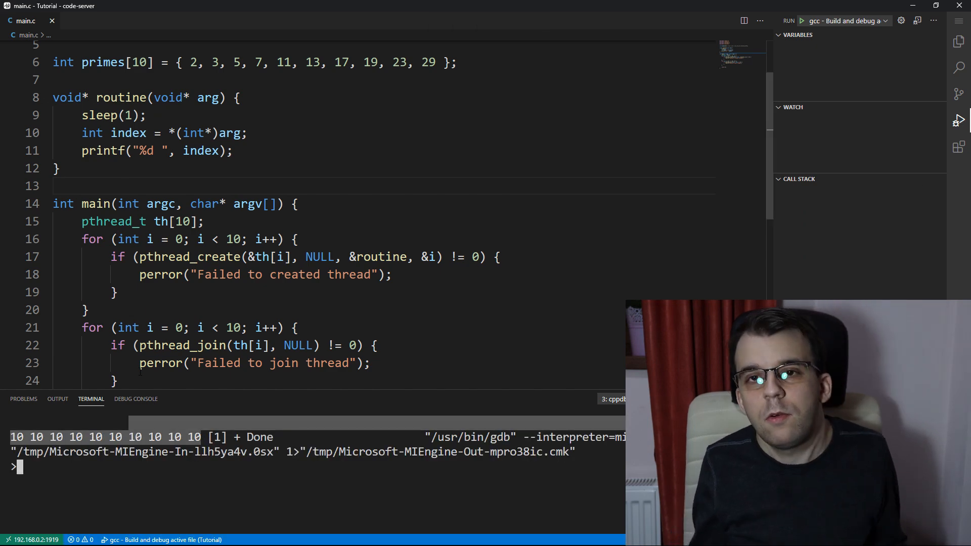
# - Restore primes[index] in the printf call and rerun; the terminal shows ten zeros
pyautogui.click(114, 292)
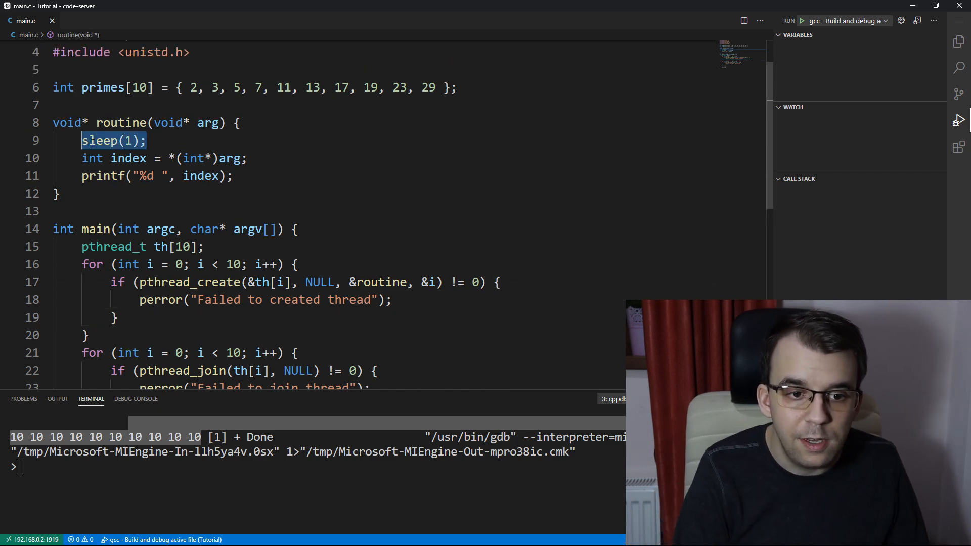
pyautogui.moveTo(112, 141)
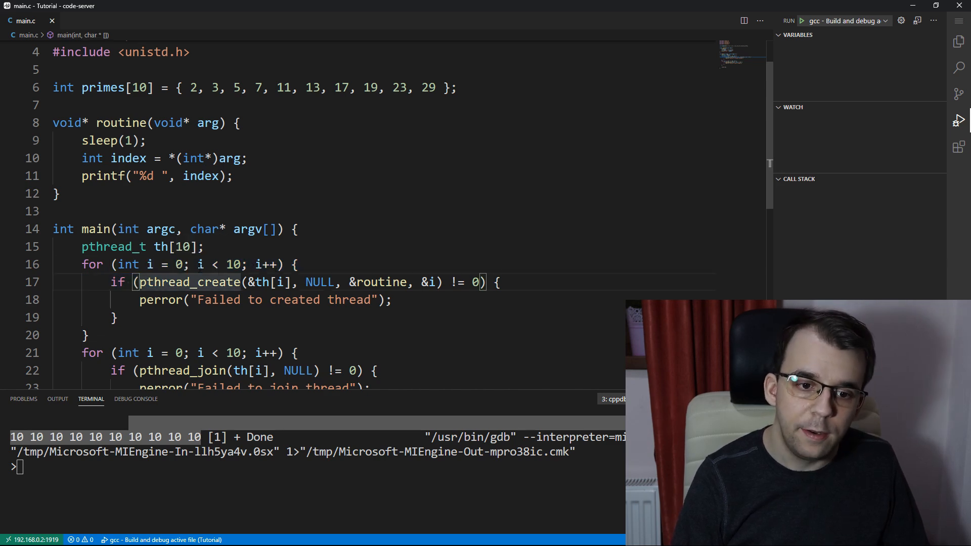
pyautogui.scroll(-3)
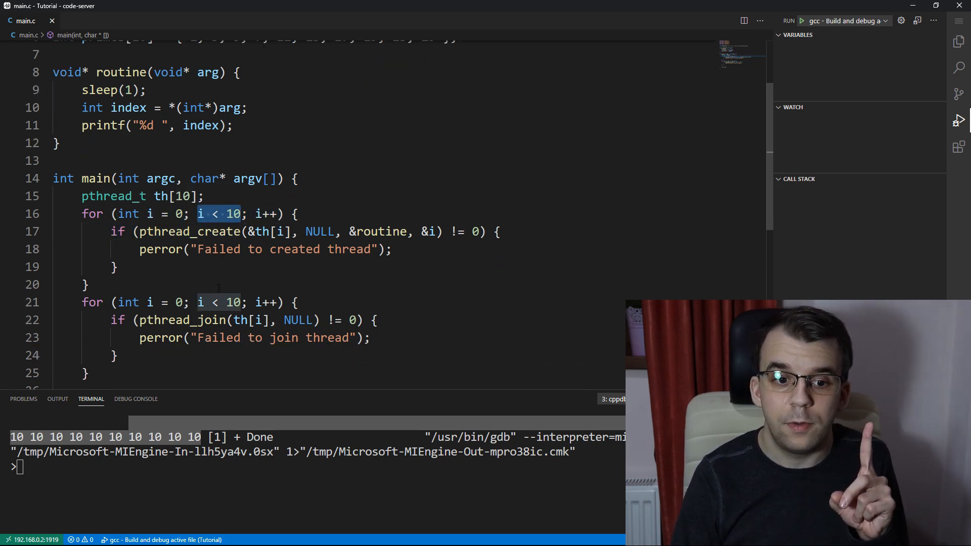
pyautogui.scroll(-3)
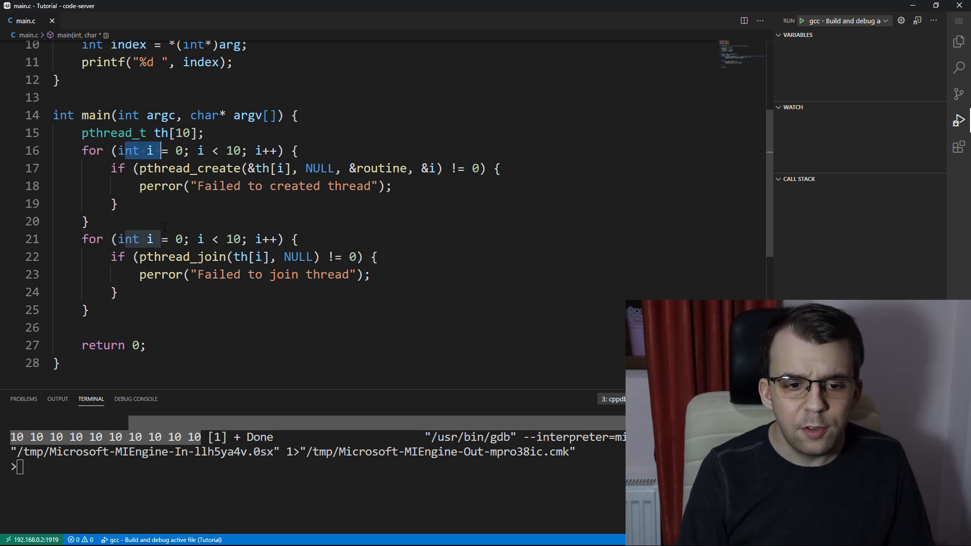
pyautogui.scroll(3)
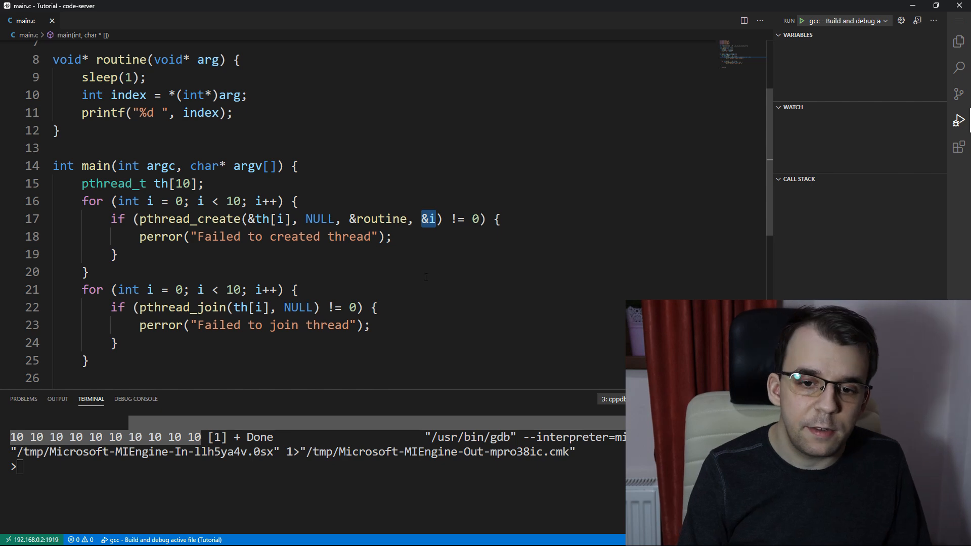
pyautogui.scroll(3)
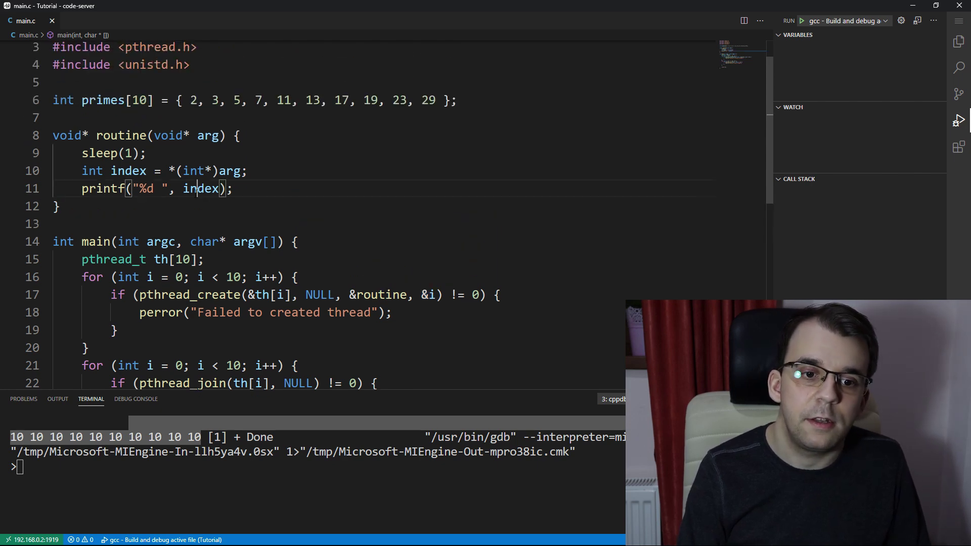
pyautogui.doubleClick(201, 189)
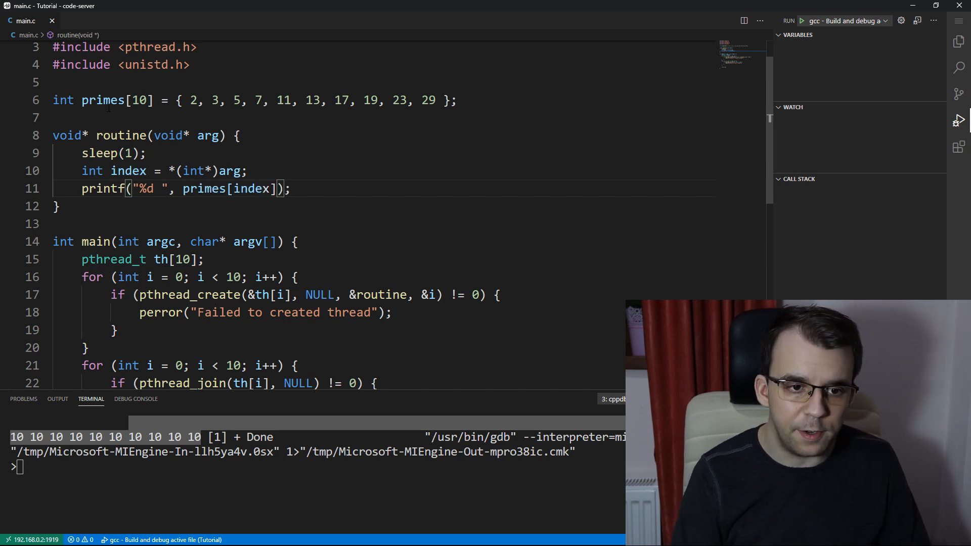
pyautogui.click(456, 100)
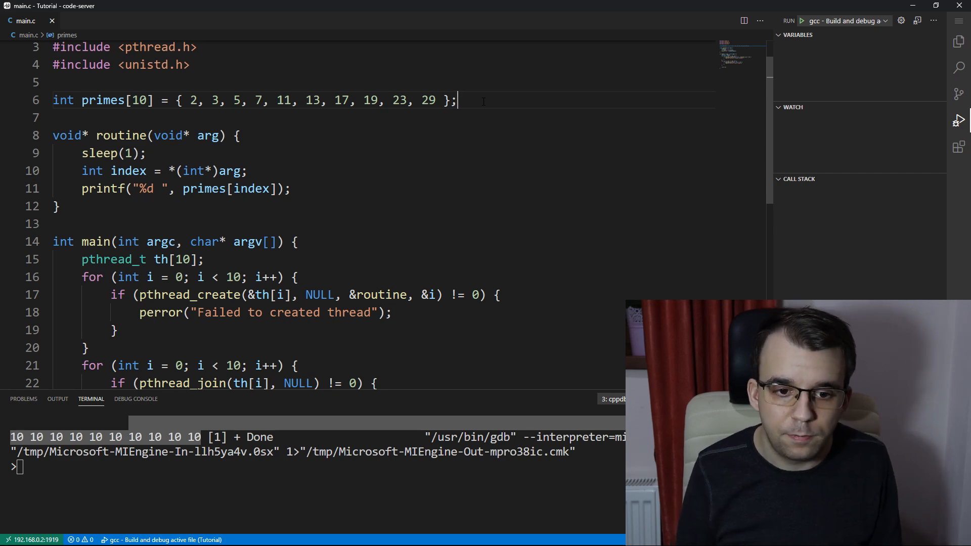
pyautogui.moveTo(525, 83)
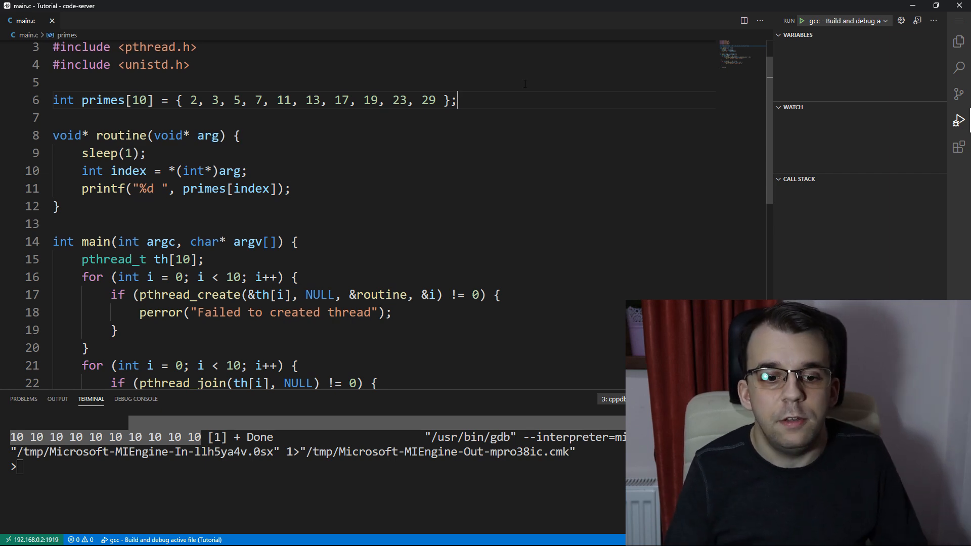
pyautogui.click(801, 21)
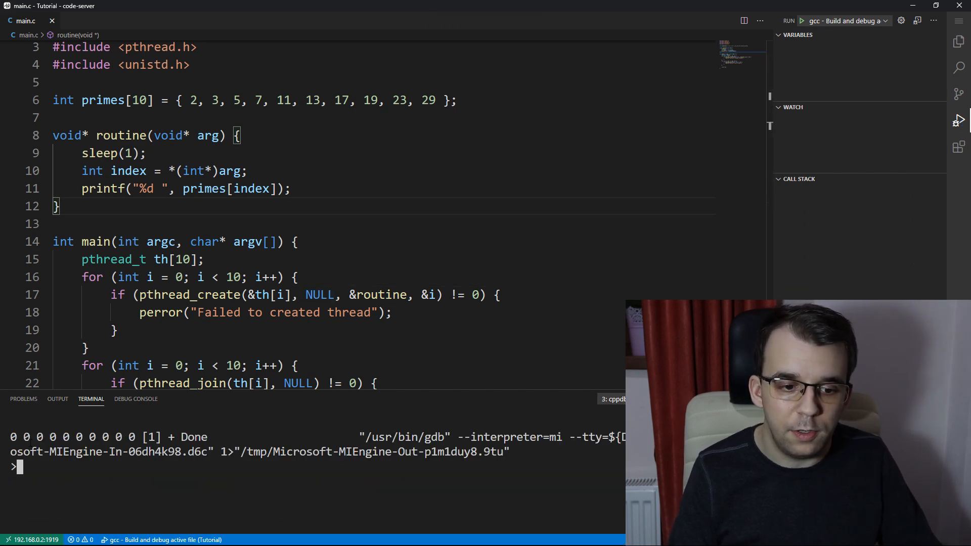
# - Declare int i; once above the loops and reuse it in both for headers, then rerun
pyautogui.scroll(-3)
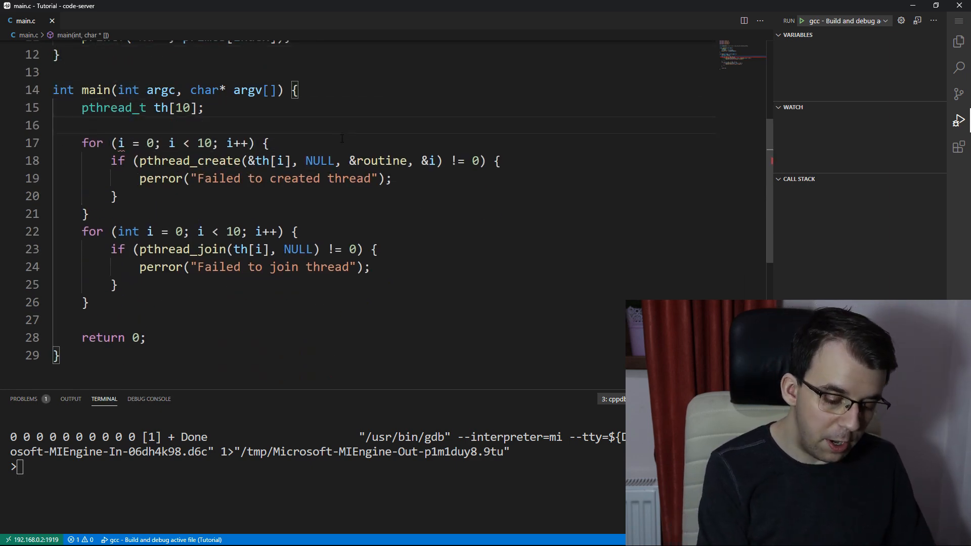
pyautogui.write('int i;')
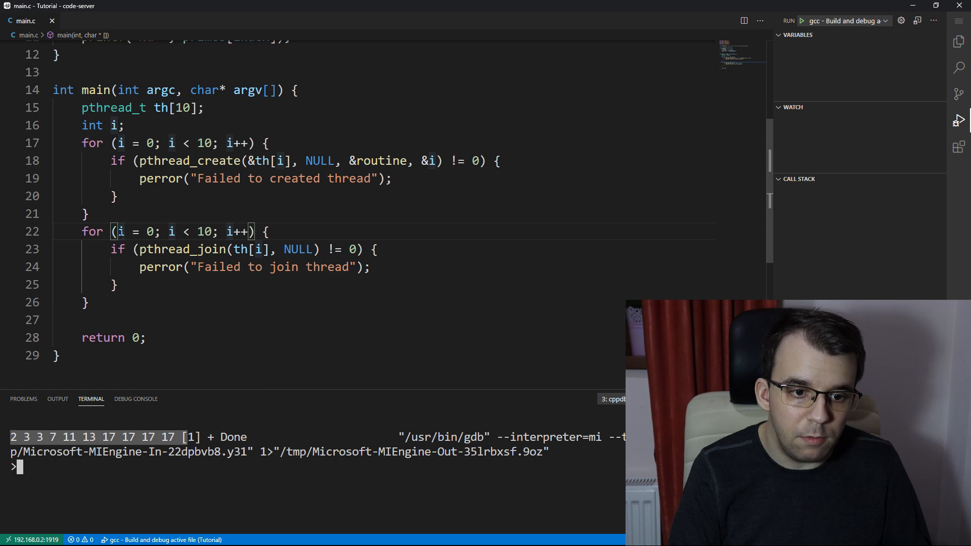
pyautogui.click(120, 142)
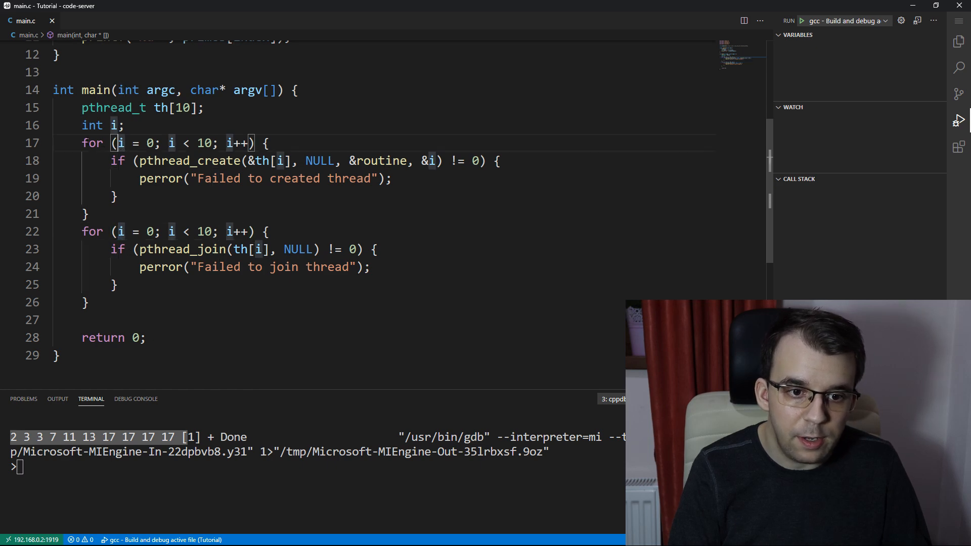
pyautogui.moveTo(81, 143); pyautogui.dragTo(88, 214)
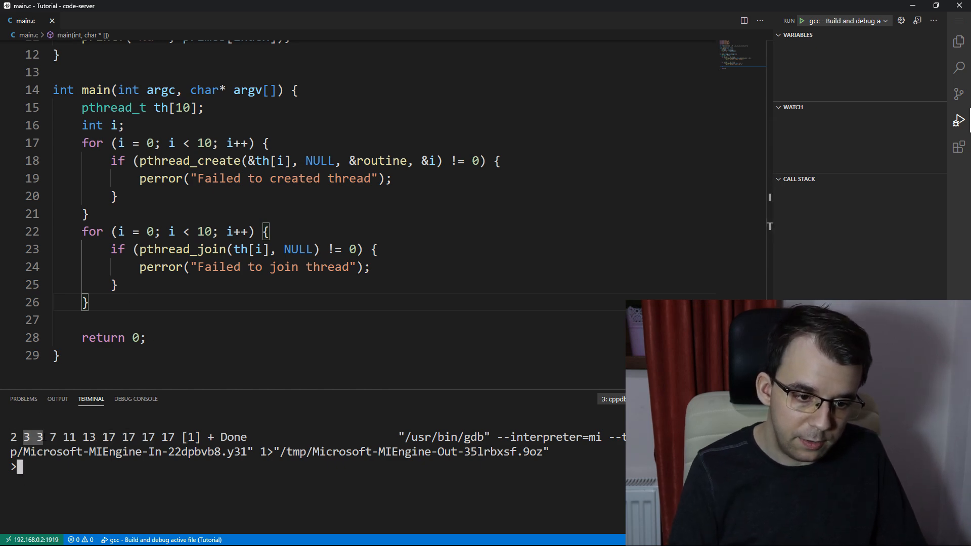
pyautogui.scroll(3)
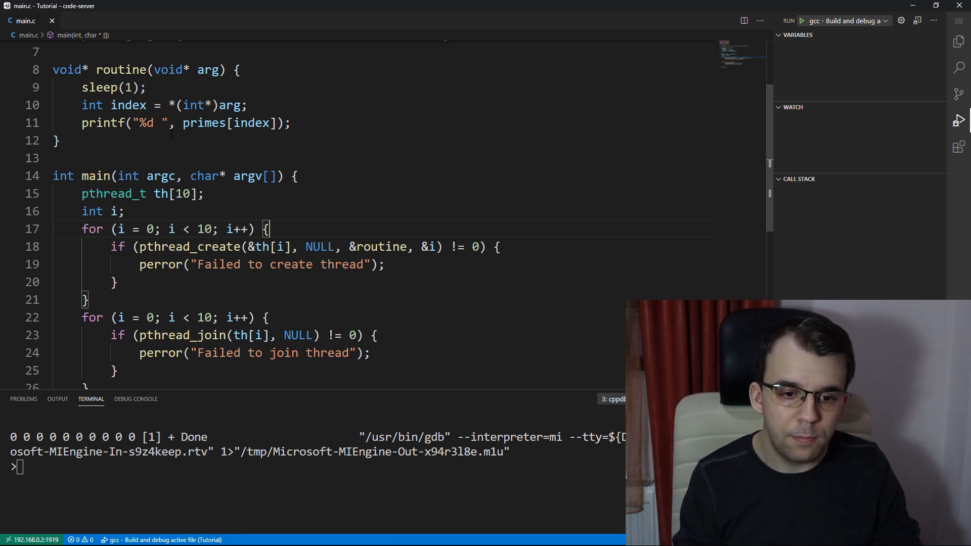
# - Allocate int* a = malloc(sizeof(int)), store *a = i, and pass a instead of &i to pthread_create
pyautogui.write('int')
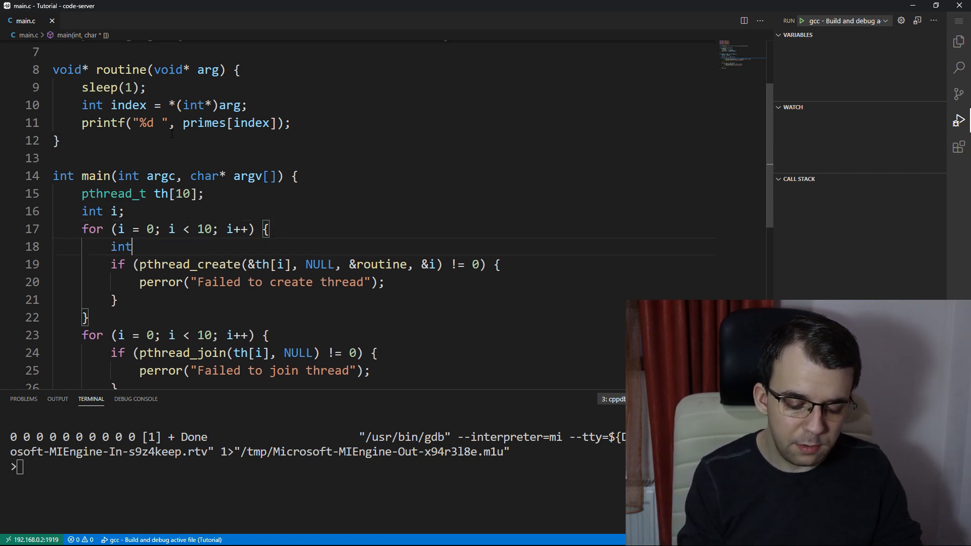
pyautogui.write('*')
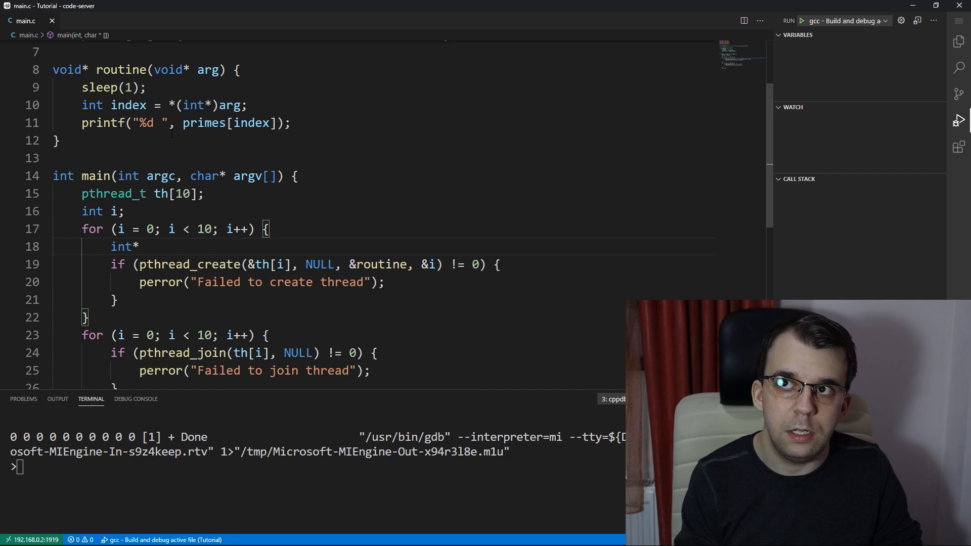
pyautogui.write('a')
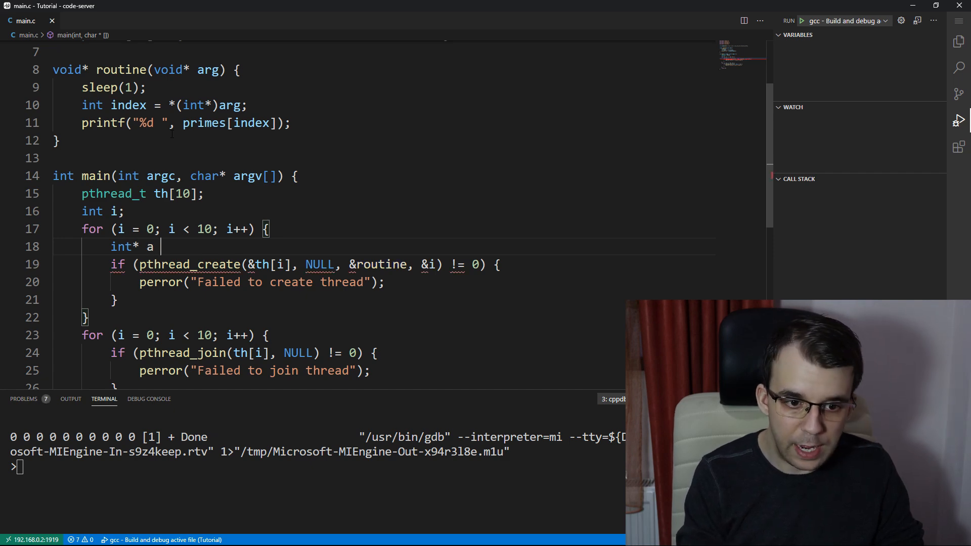
pyautogui.write('= malloc(sizeof(int));')
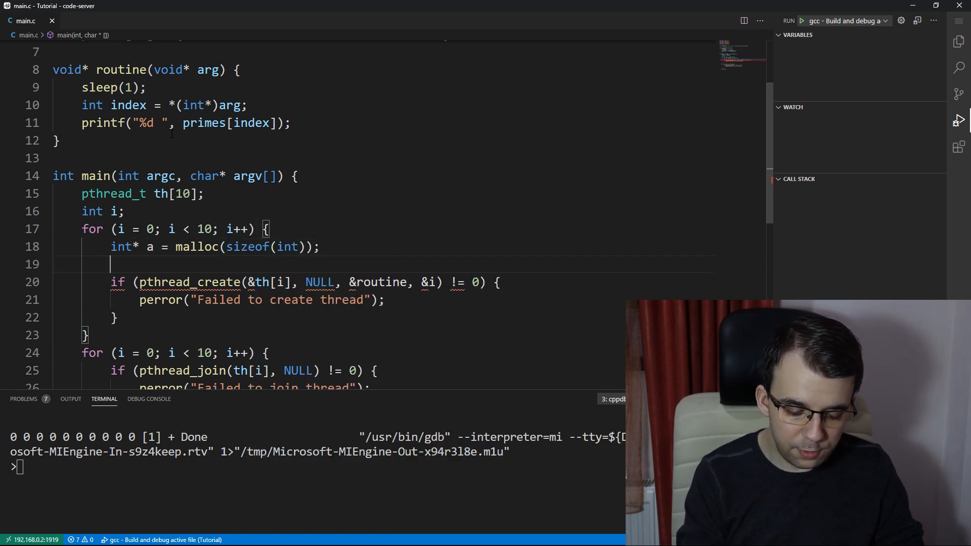
pyautogui.write('*a = i;')
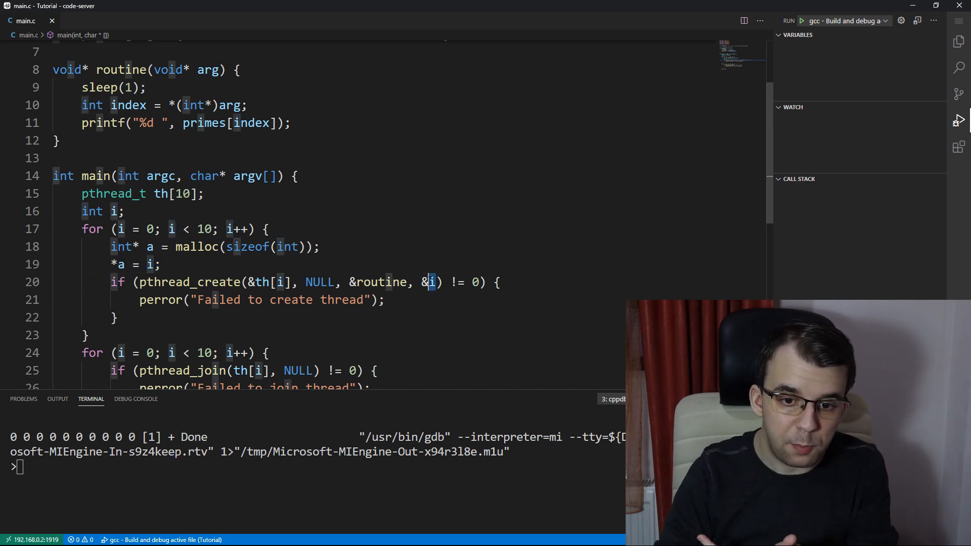
pyautogui.write('a')
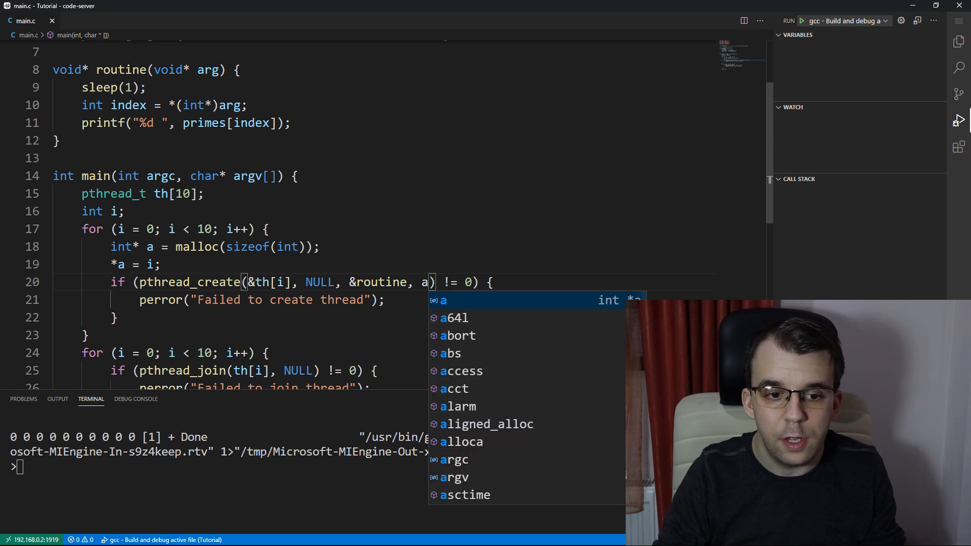
pyautogui.press('Escape')
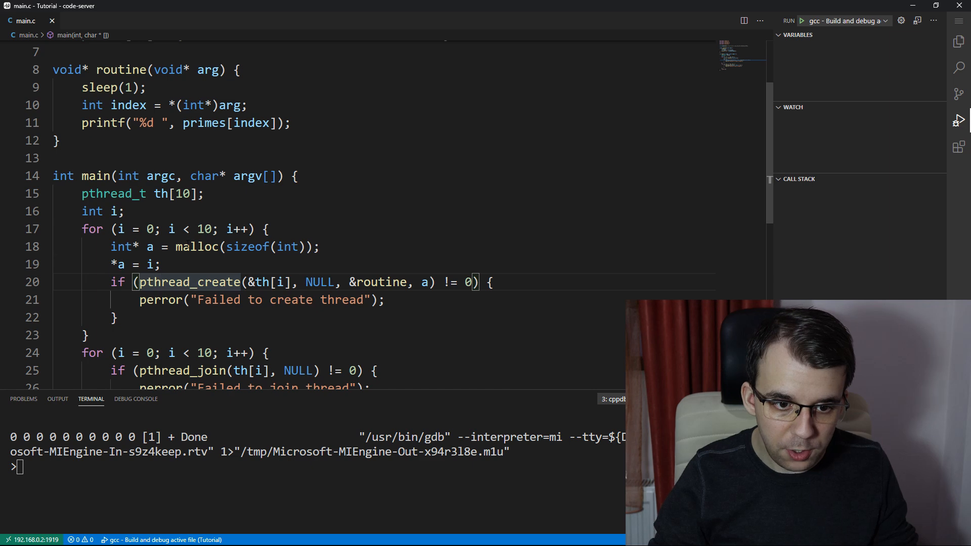
# - Add free(a); after the thread-creation check and review the malloc and pthread_create lines
pyautogui.doubleClick(198, 247)
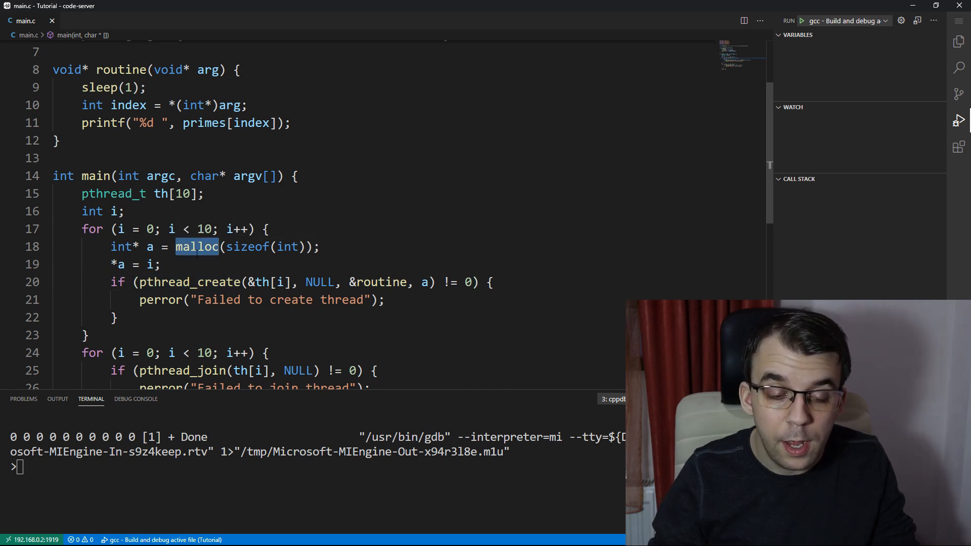
pyautogui.scroll(-3)
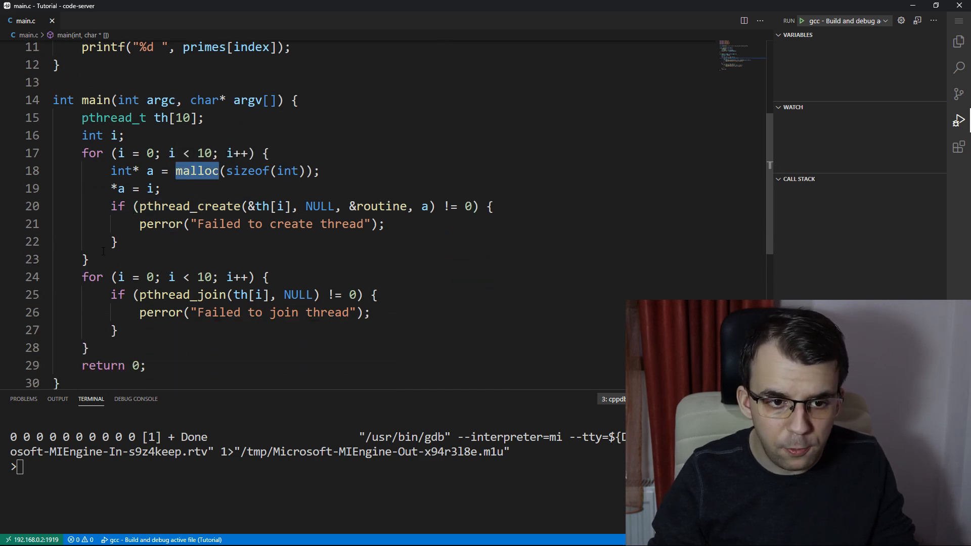
pyautogui.click(116, 242)
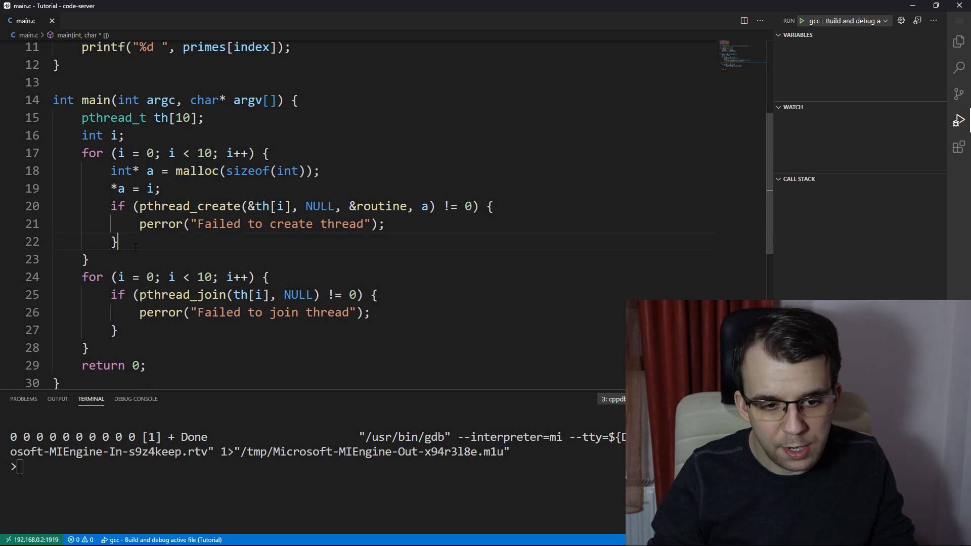
pyautogui.write('free(a);')
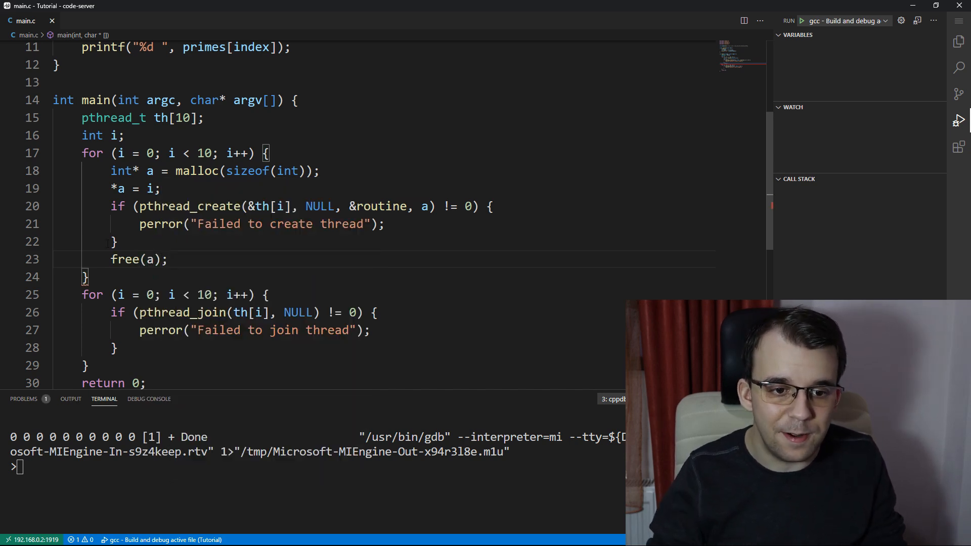
pyautogui.doubleClick(139, 259)
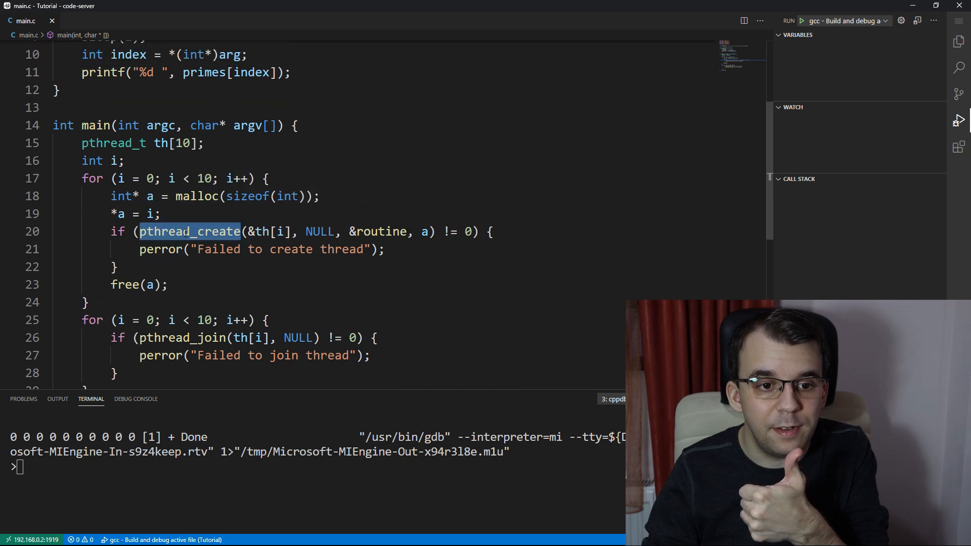
pyautogui.scroll(3)
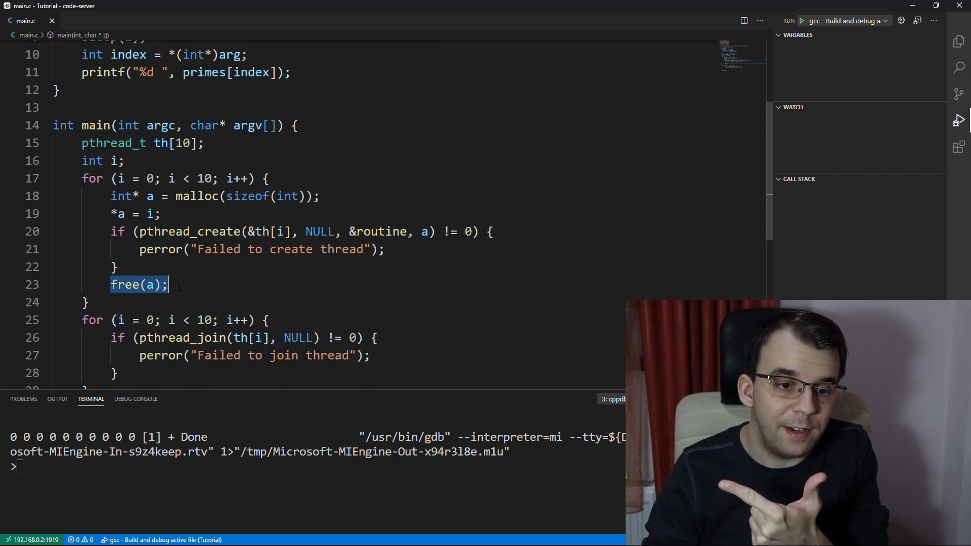
pyautogui.moveTo(137, 284)
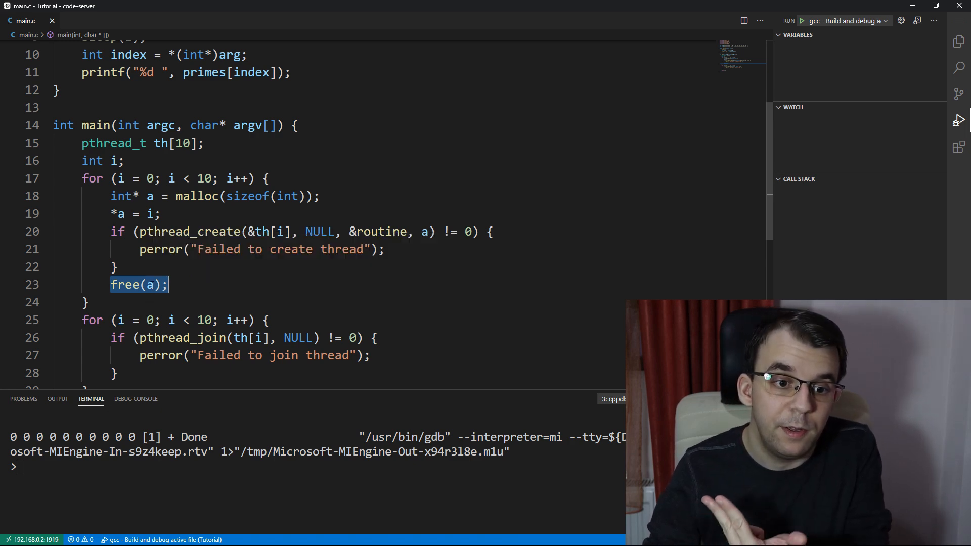
pyautogui.scroll(3)
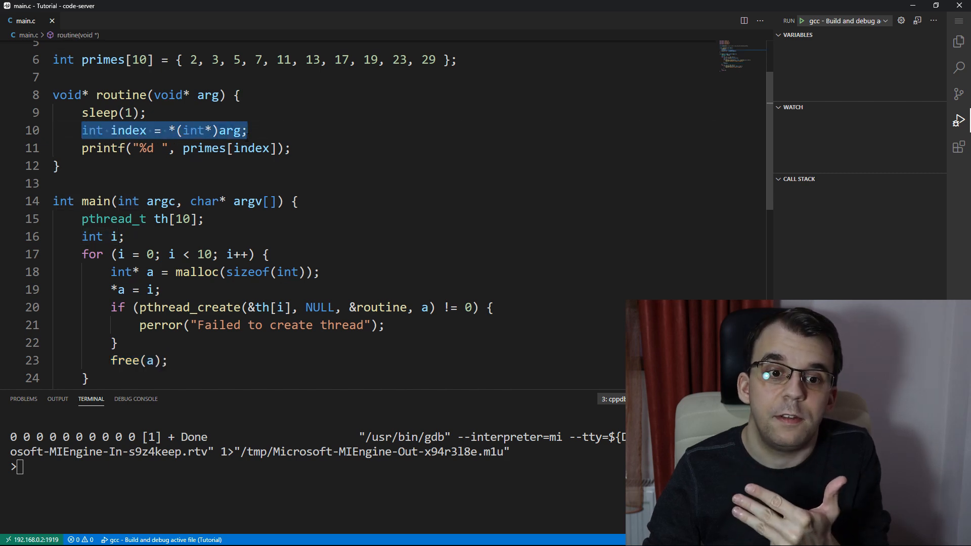
pyautogui.moveTo(131, 130)
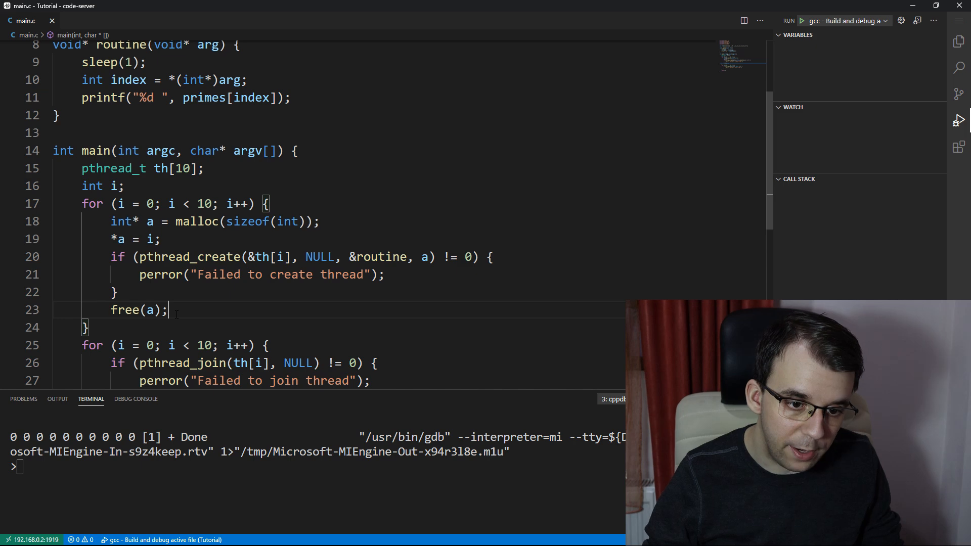
# - Remove free(a) from main's loop and end routine with free(arg) instead
pyautogui.scroll(3)
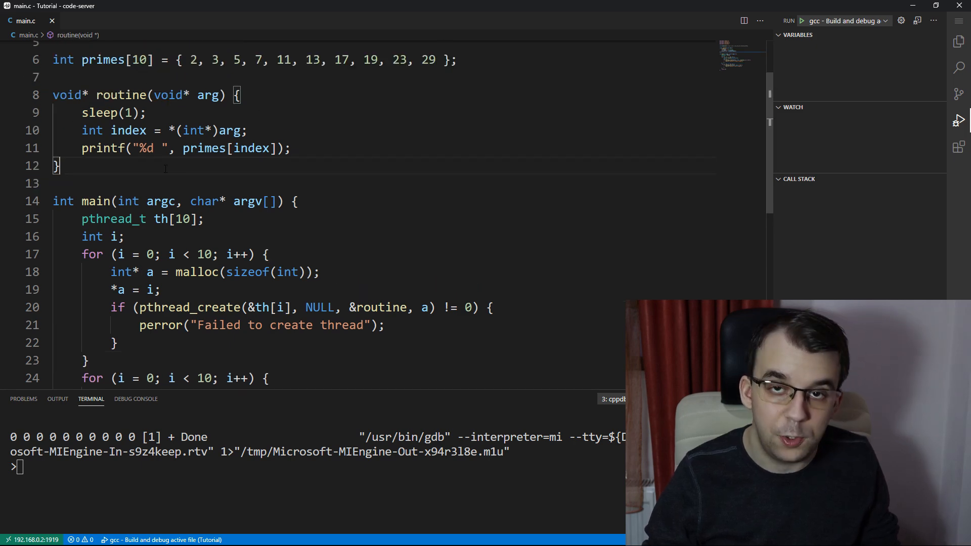
pyautogui.write('free(a);')
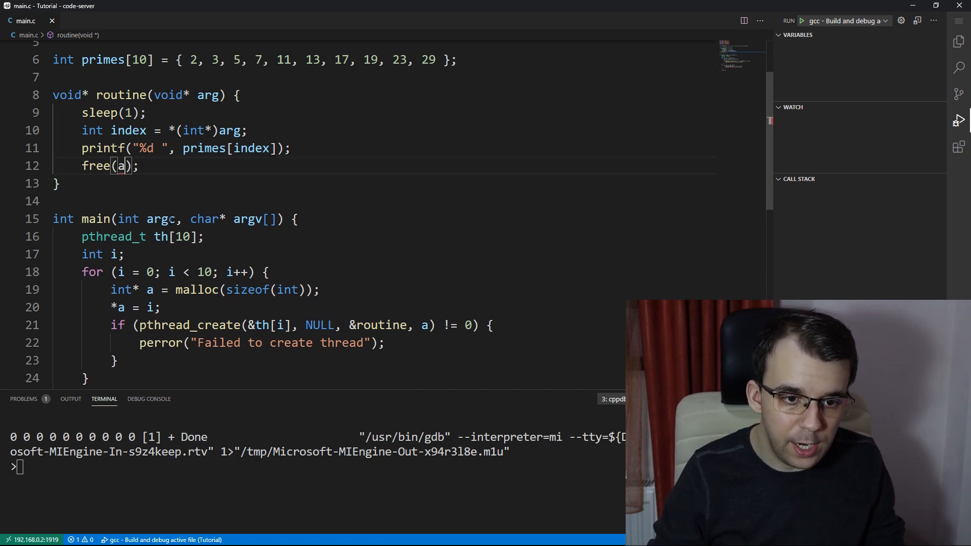
pyautogui.write('rg')
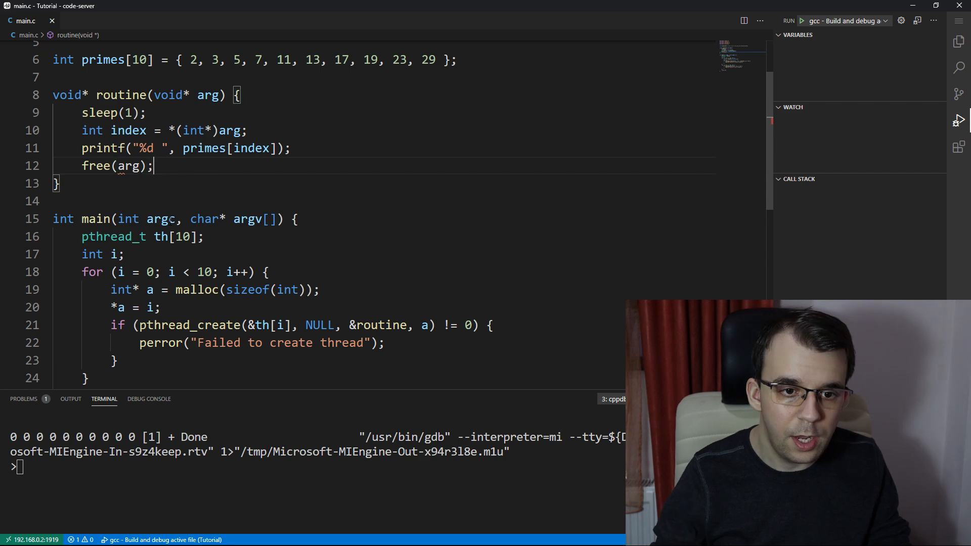
pyautogui.doubleClick(168, 95)
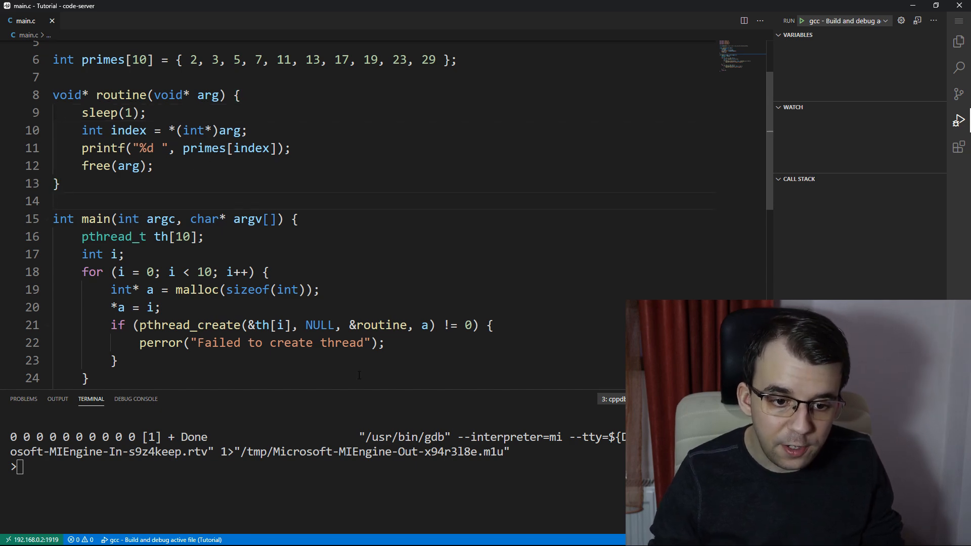
pyautogui.scroll(-3)
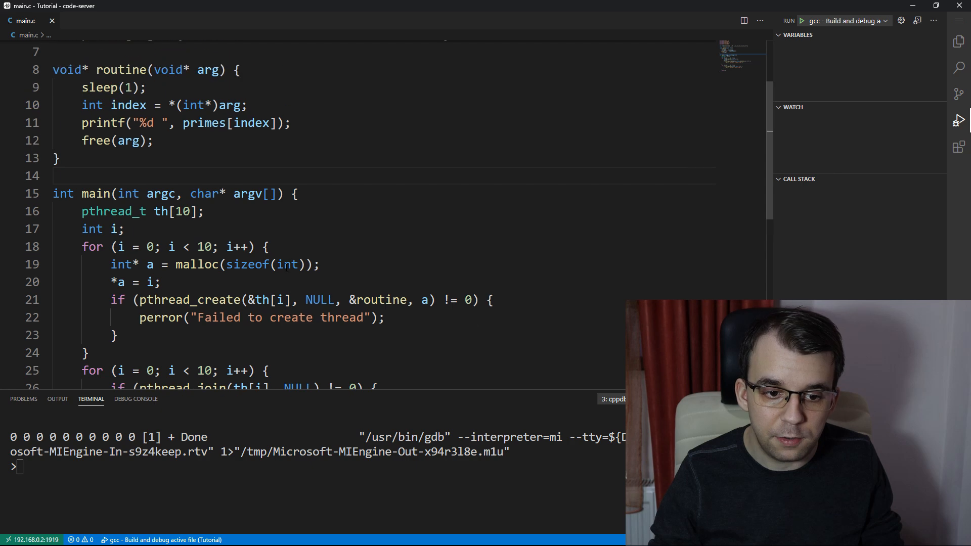
pyautogui.scroll(-3)
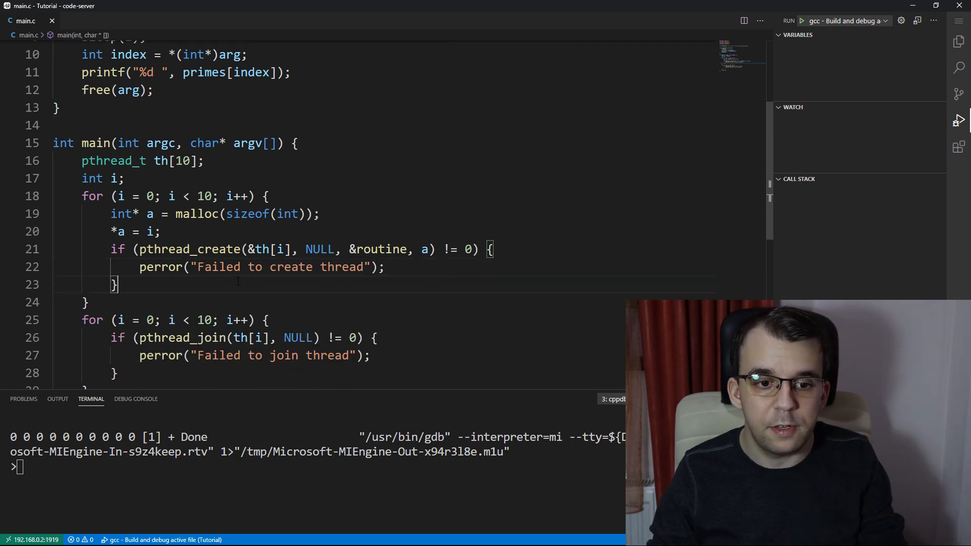
# - Build and run without sleep(1) in routine; terminal lists primes 2 through 29 once each
pyautogui.click(801, 21)
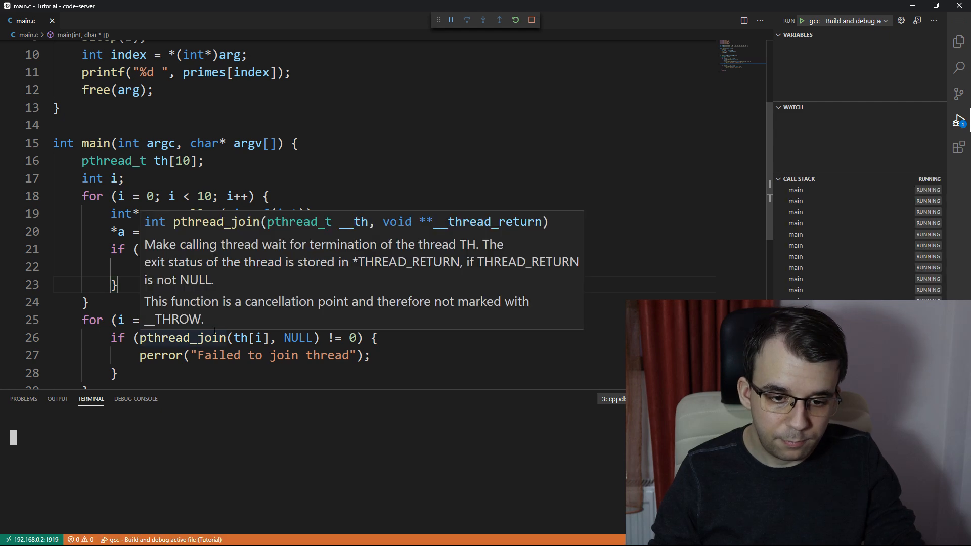
pyautogui.click(530, 20)
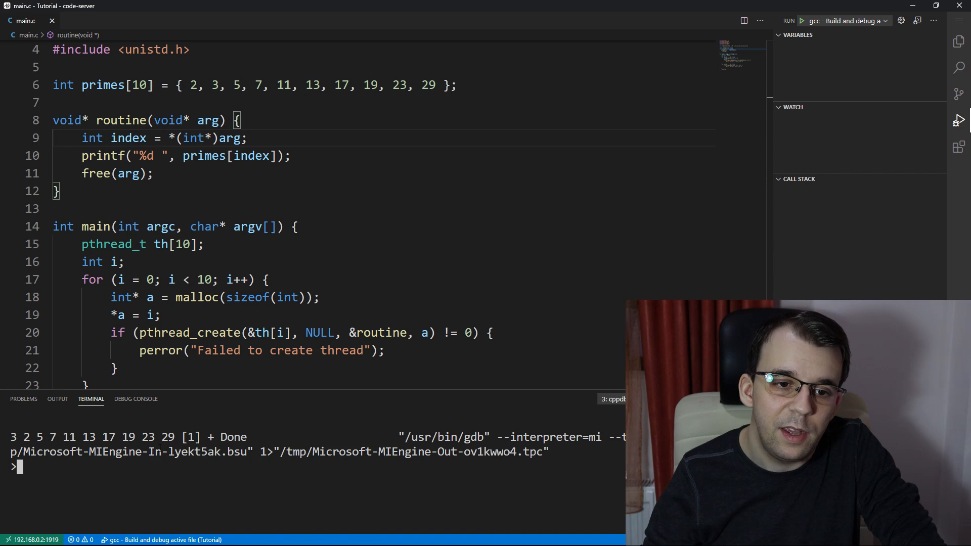
pyautogui.click(293, 225)
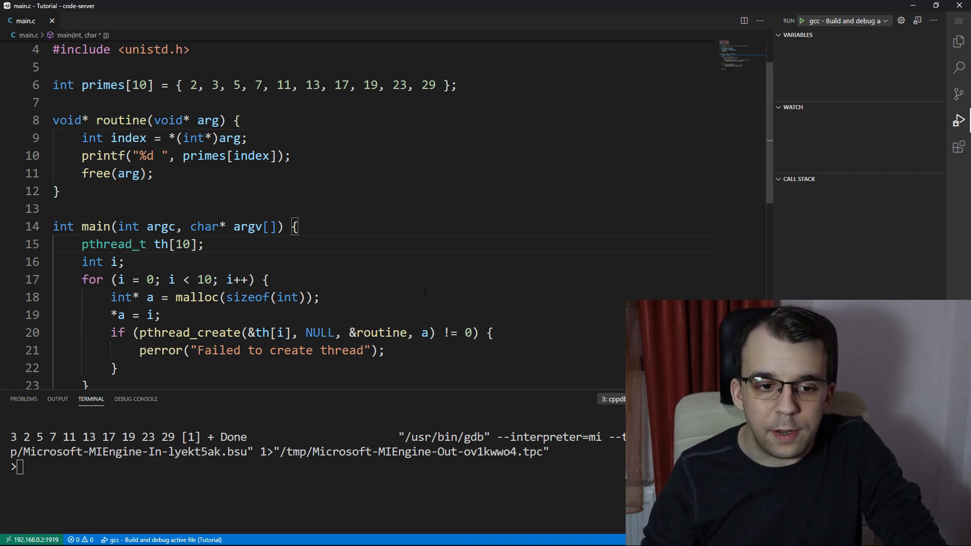
pyautogui.scroll(-3)
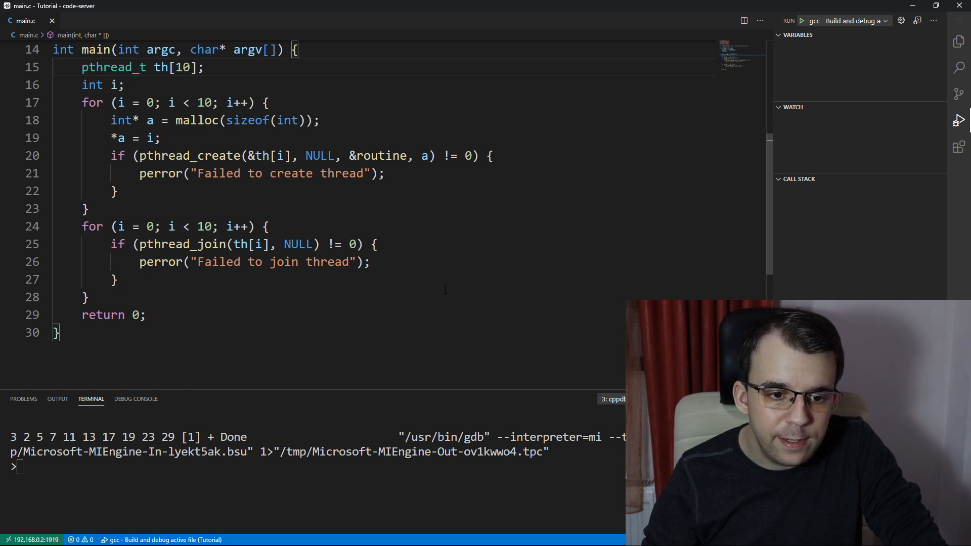